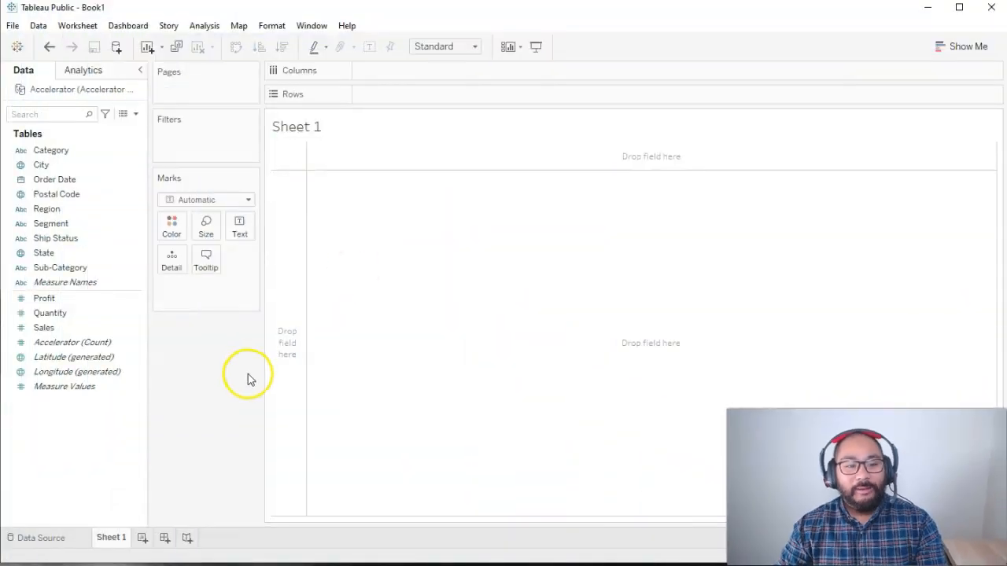
mouse_move(249, 374)
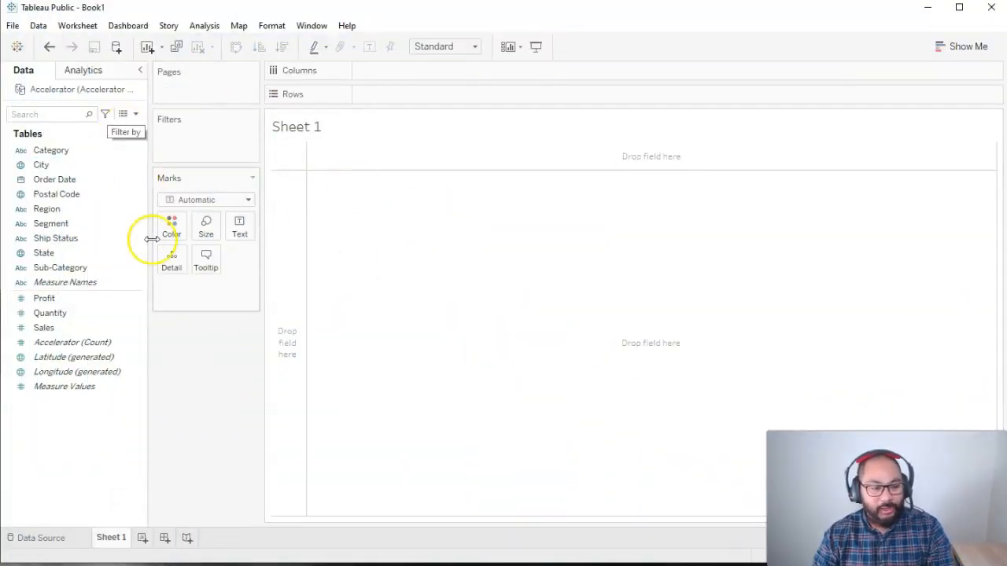
mouse_move(202, 404)
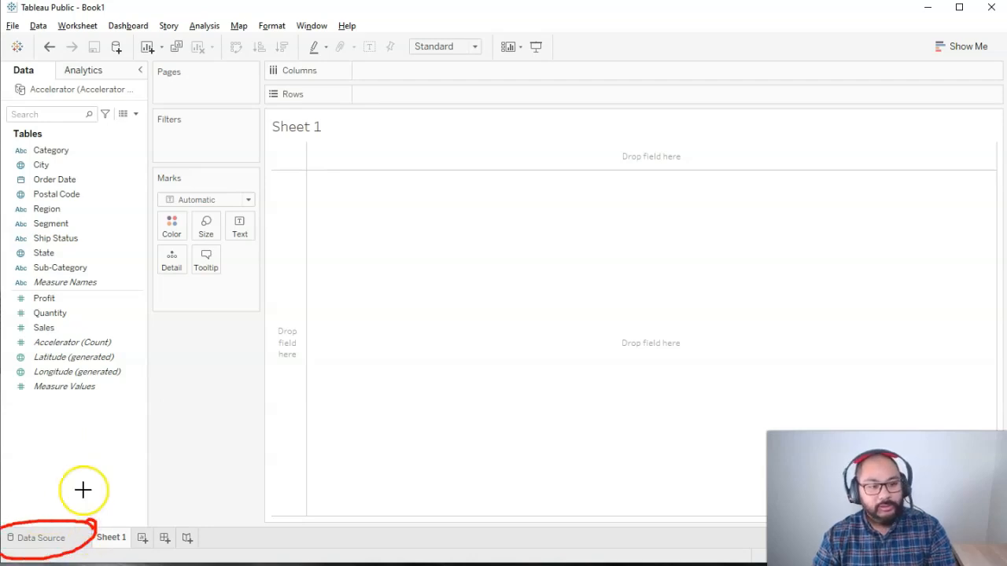
mouse_move(50, 505)
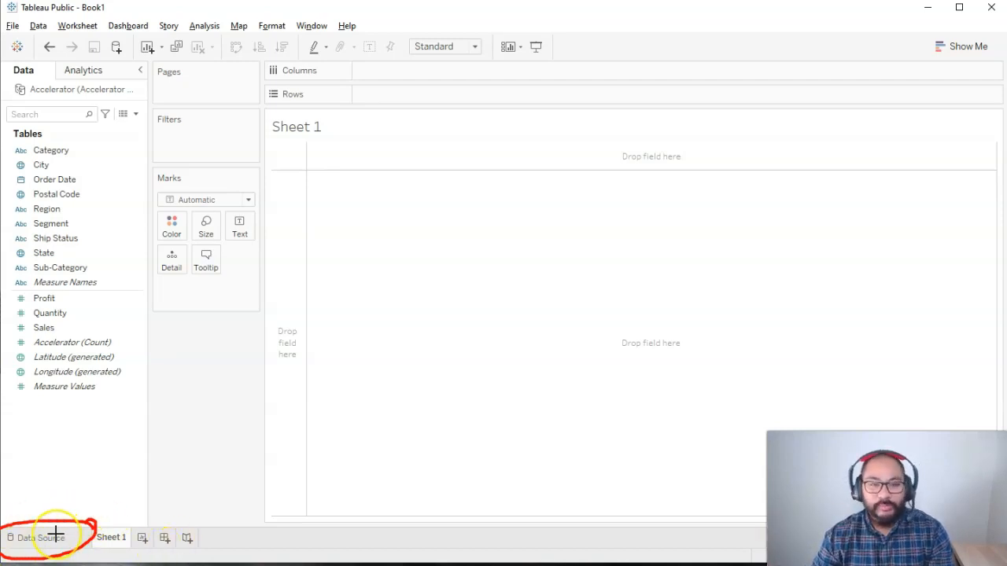
mouse_move(119, 212)
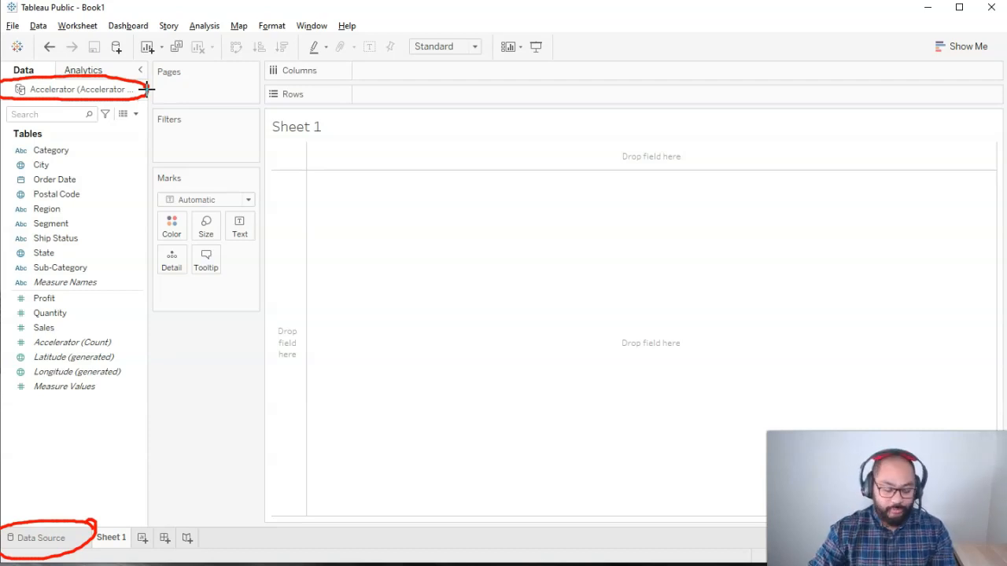
- Preview the raw rows of the Accelerator data source, then return to the worksheet
right_click(78, 89)
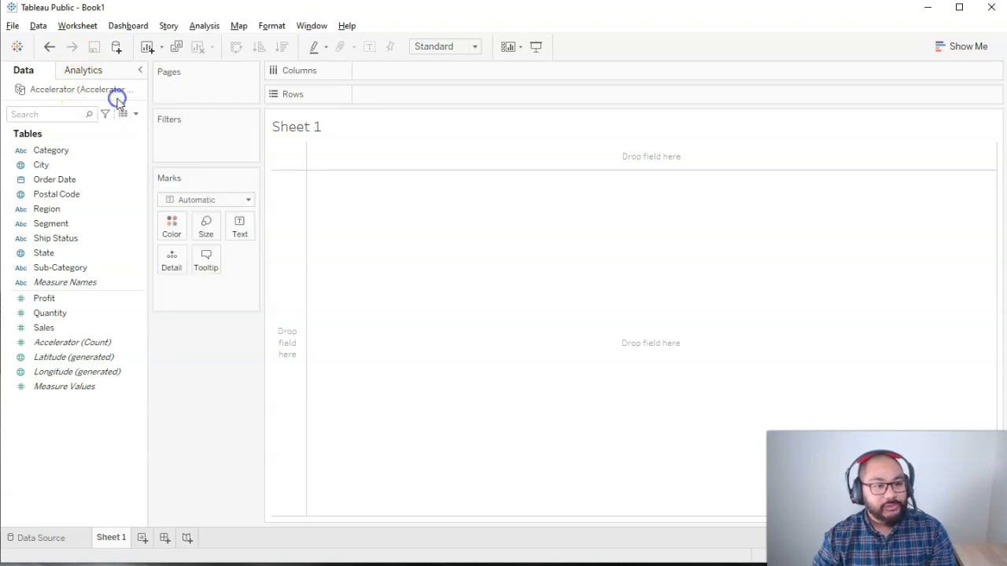
click(40, 538)
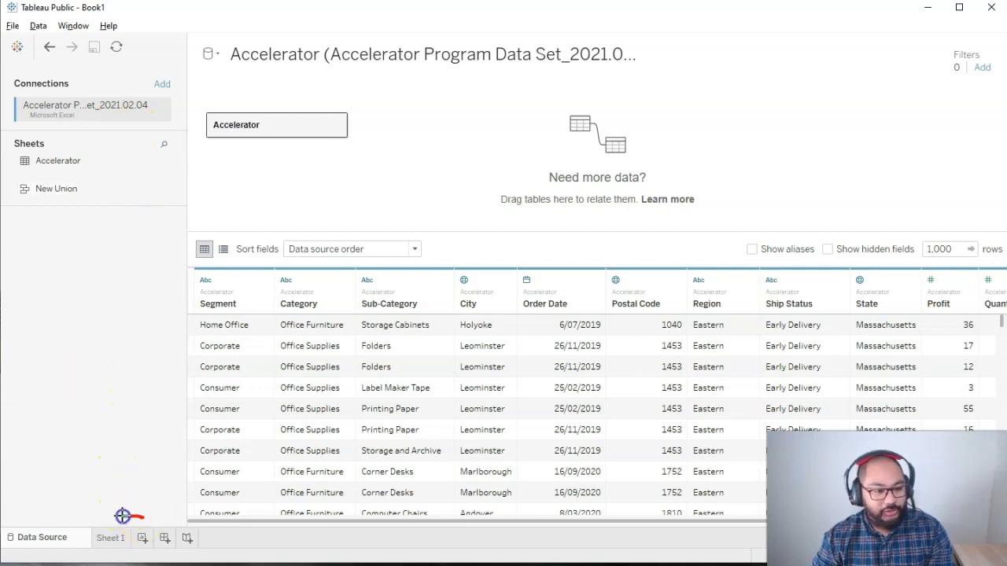
mouse_move(110, 538)
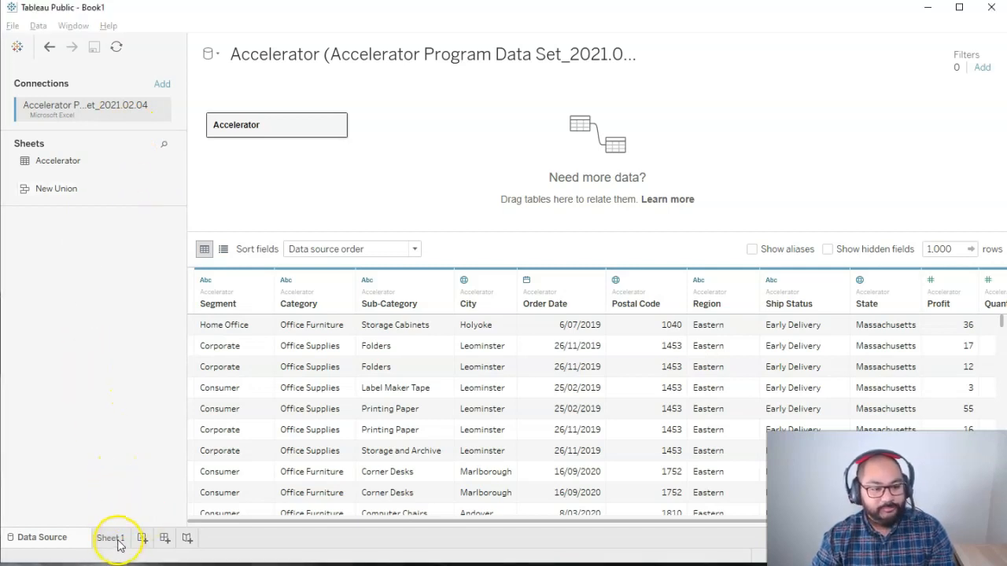
click(110, 538)
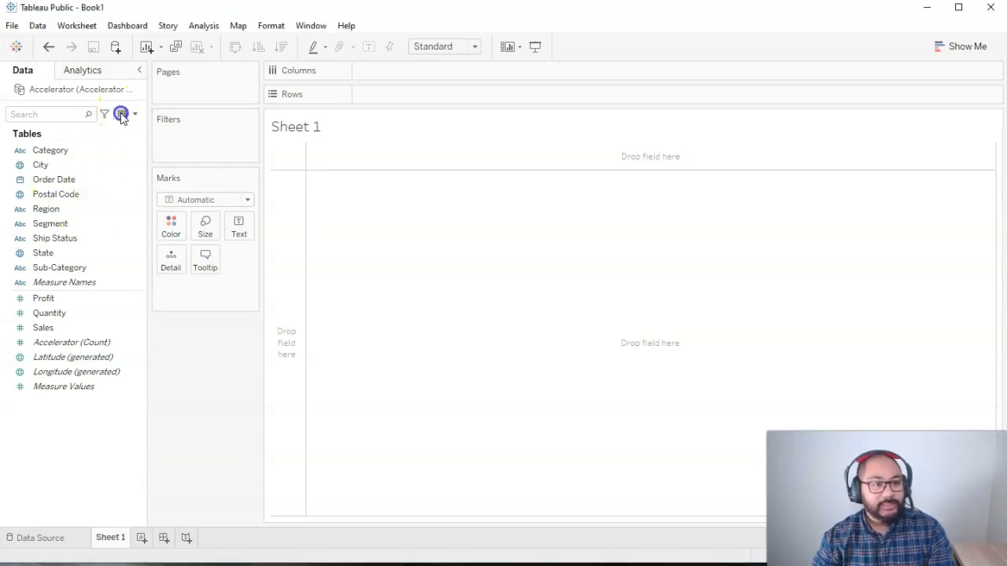
click(121, 114)
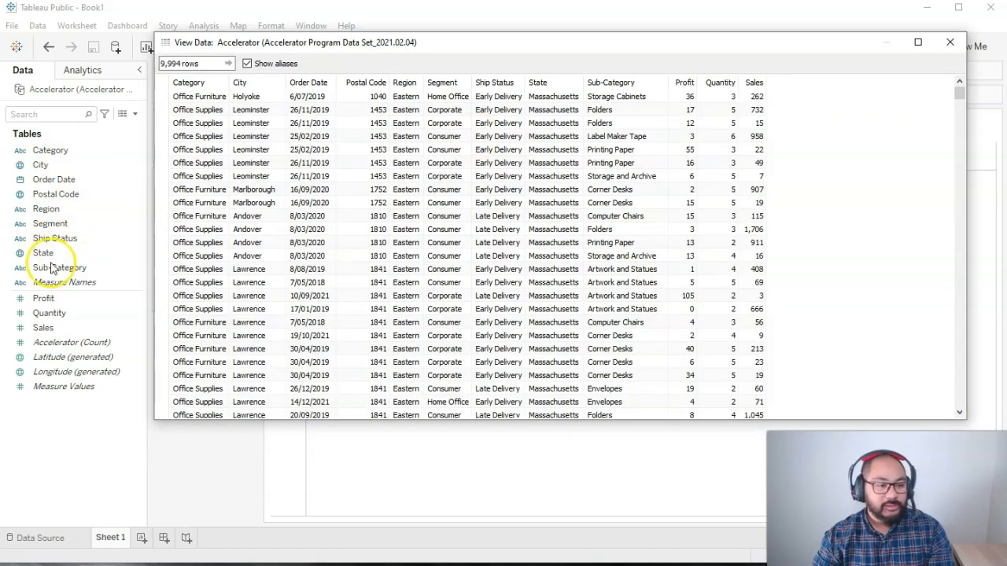
mouse_move(720, 83)
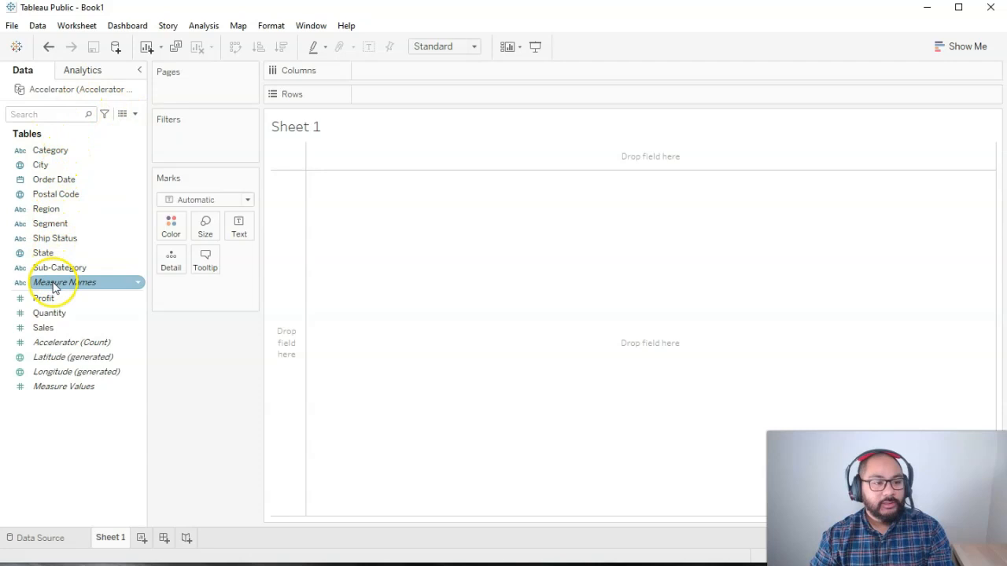
click(46, 208)
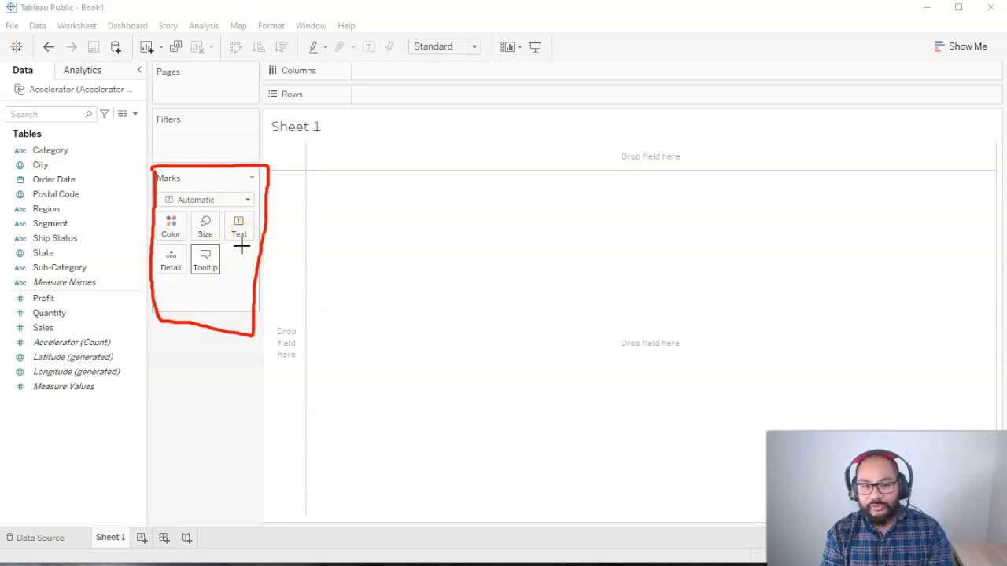
mouse_move(224, 228)
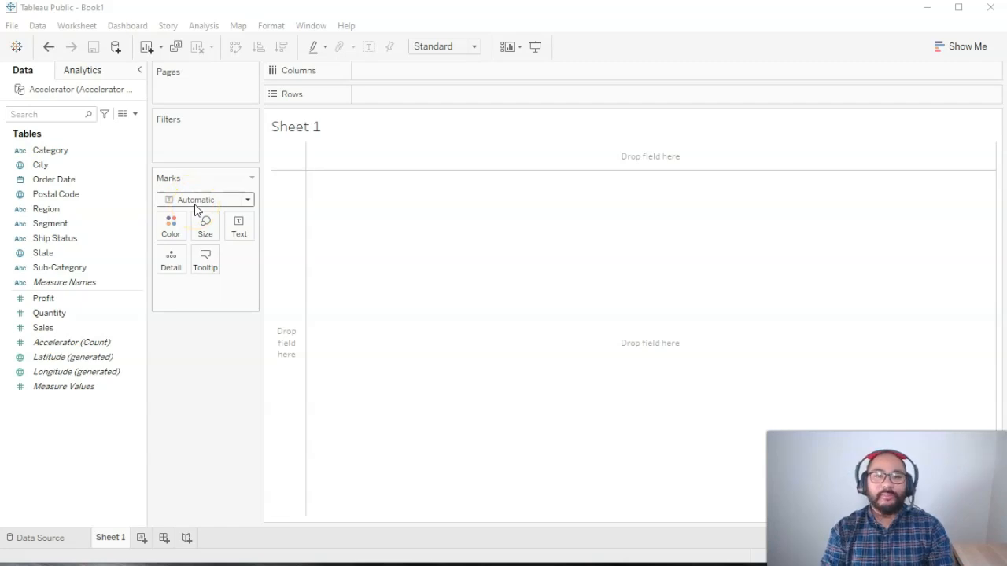
mouse_move(643, 14)
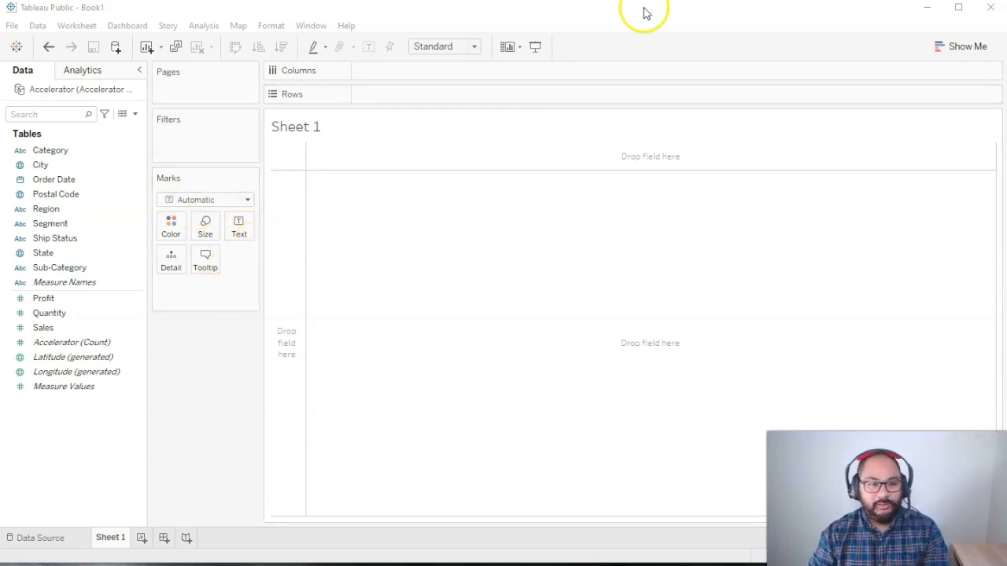
mouse_move(359, 84)
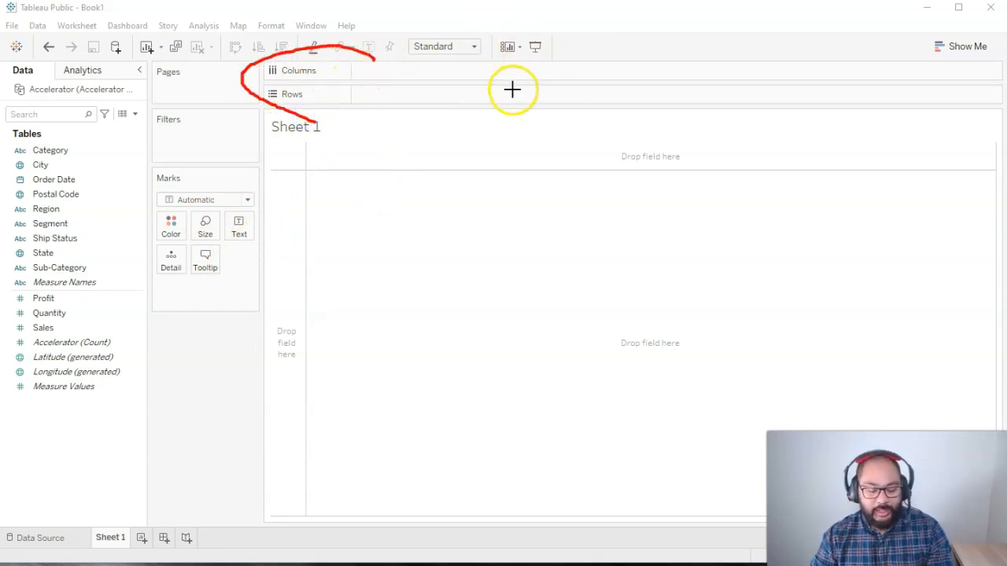
mouse_move(580, 84)
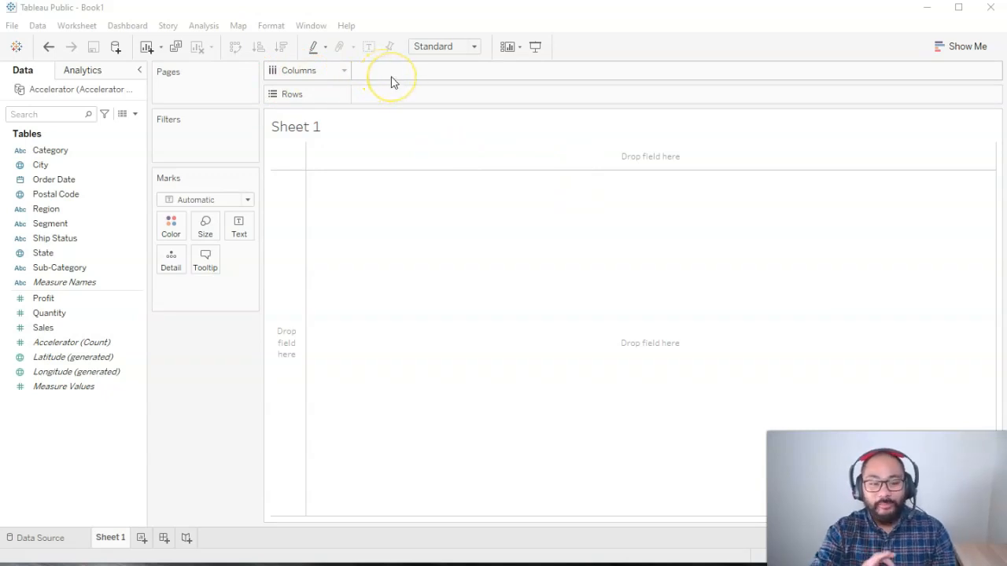
mouse_move(378, 100)
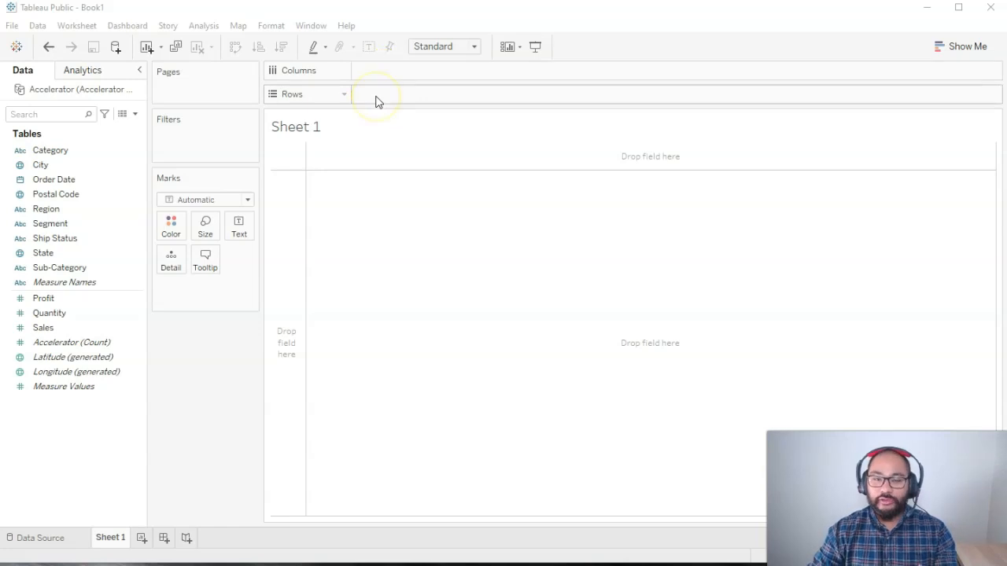
mouse_move(820, 160)
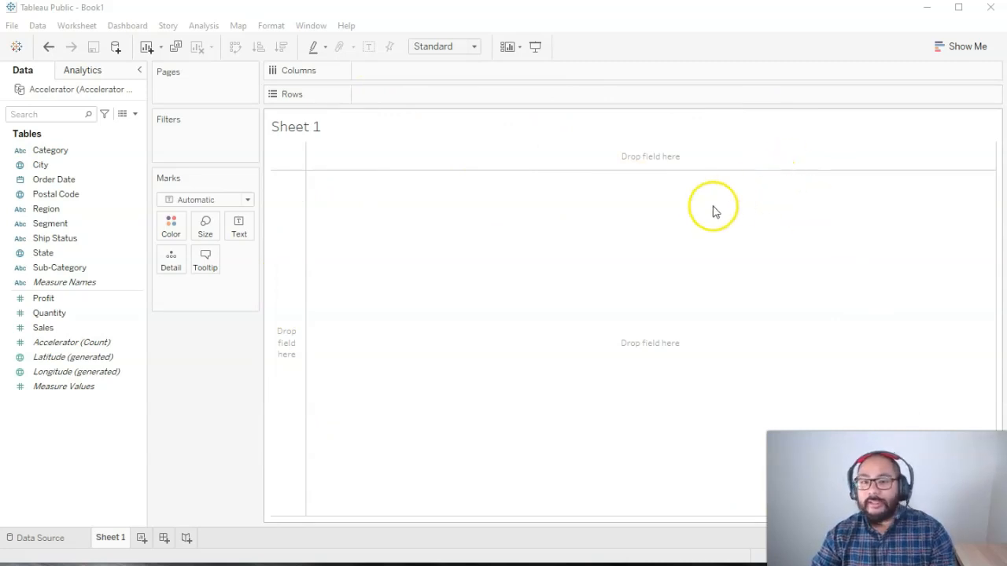
mouse_move(405, 210)
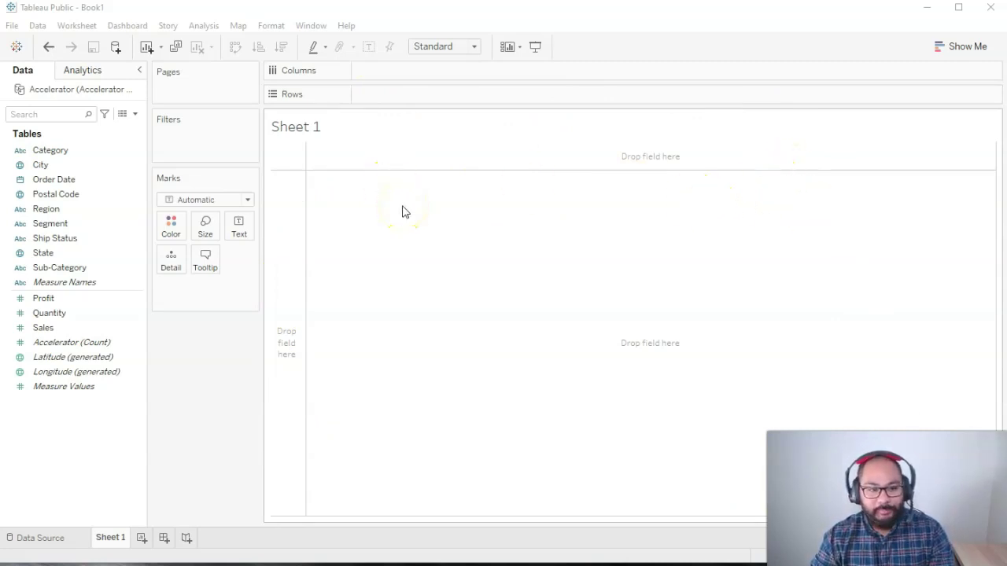
mouse_move(267, 169)
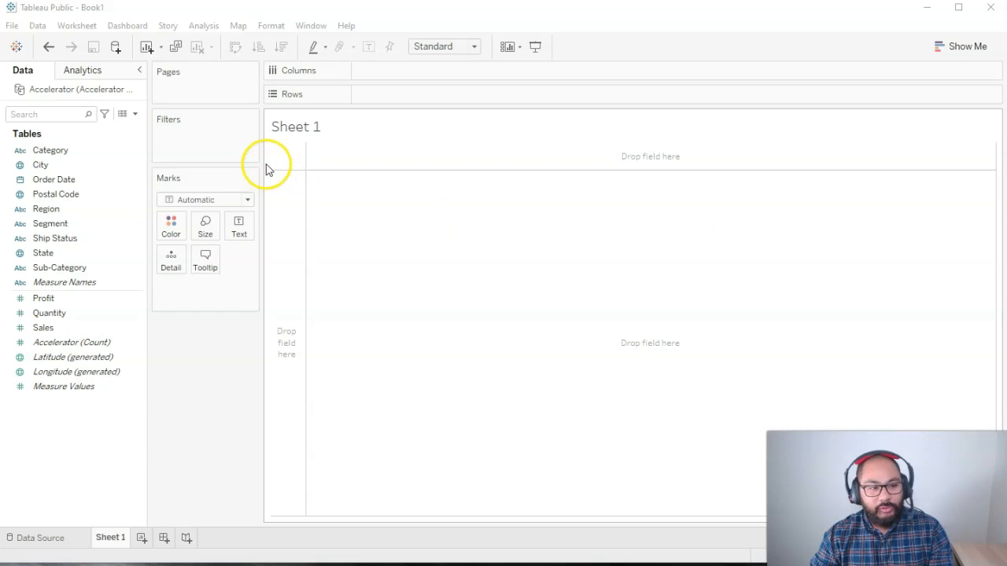
mouse_move(210, 410)
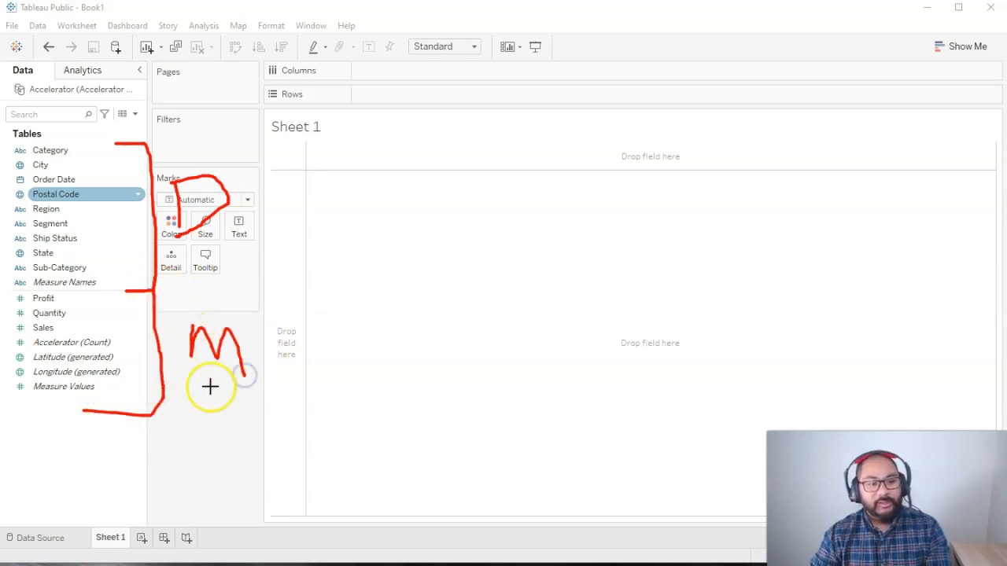
mouse_move(304, 350)
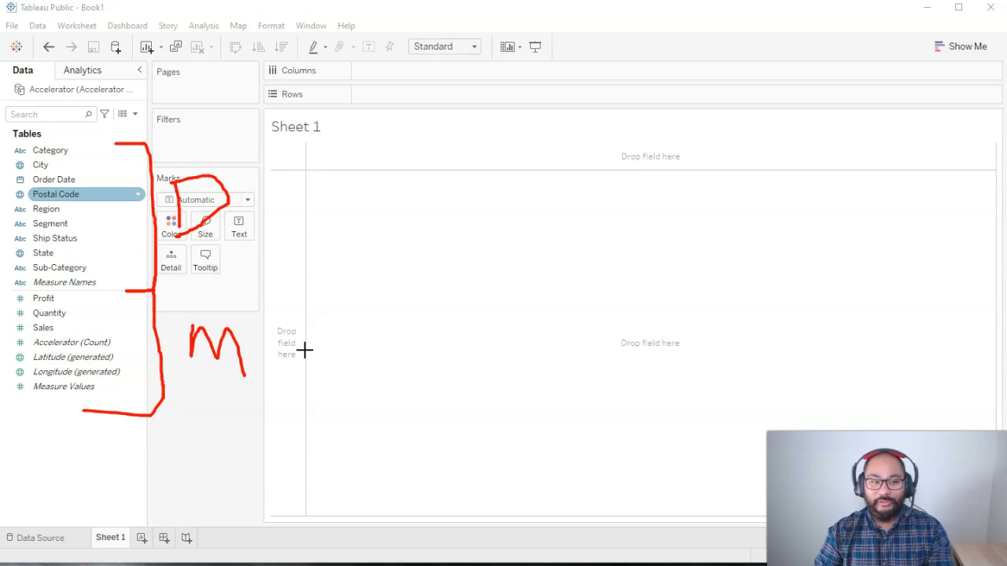
mouse_move(315, 387)
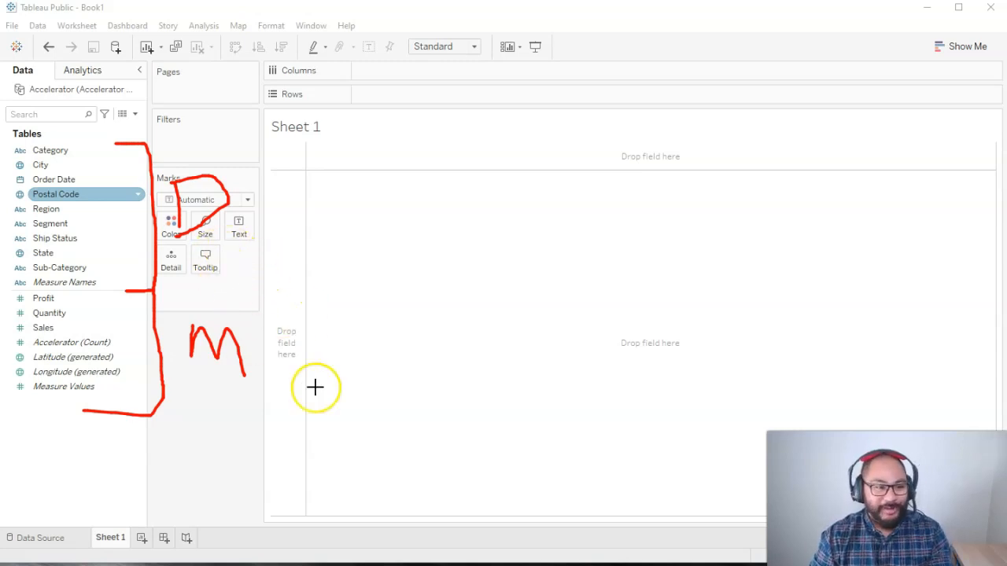
mouse_move(124, 291)
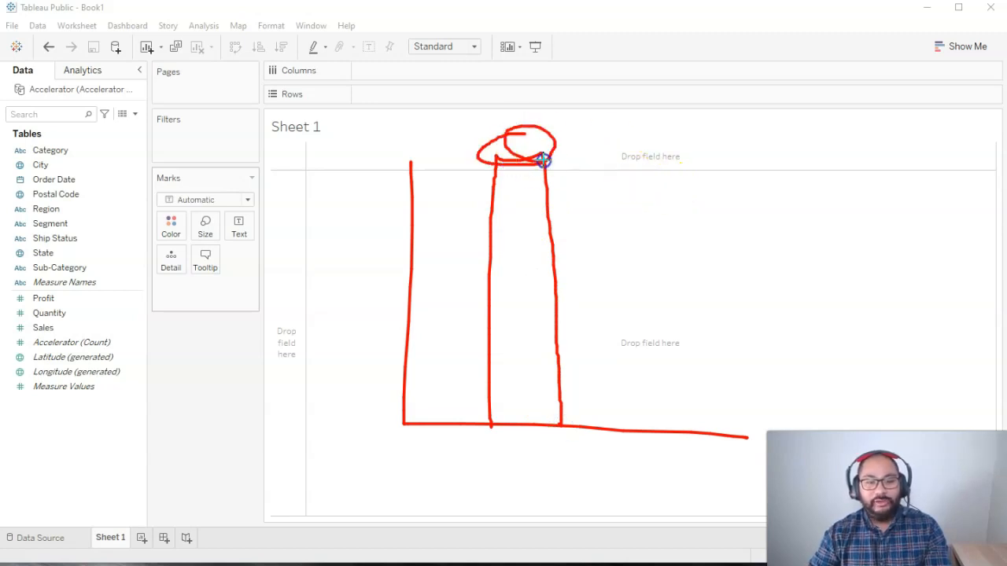
click(45, 298)
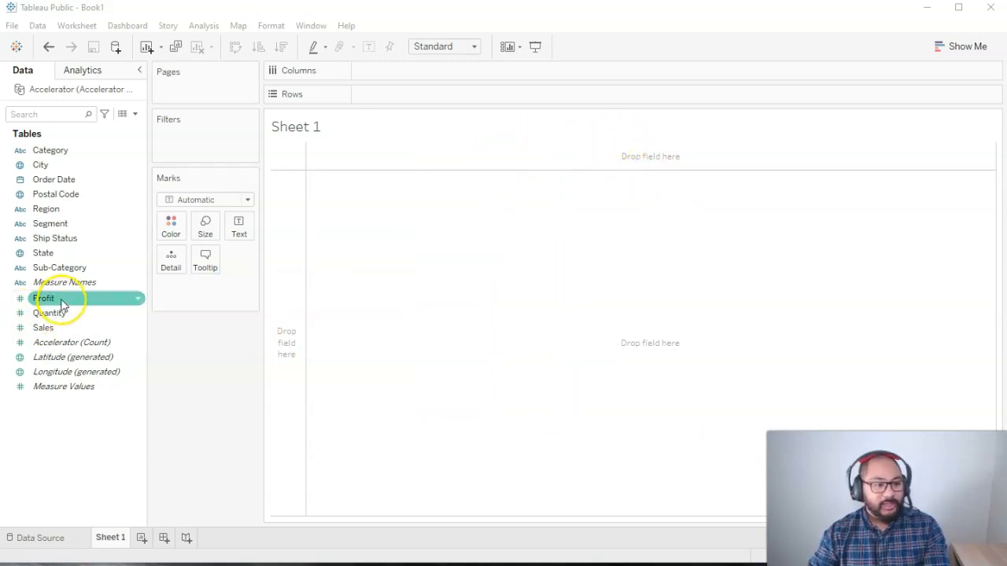
click(44, 327)
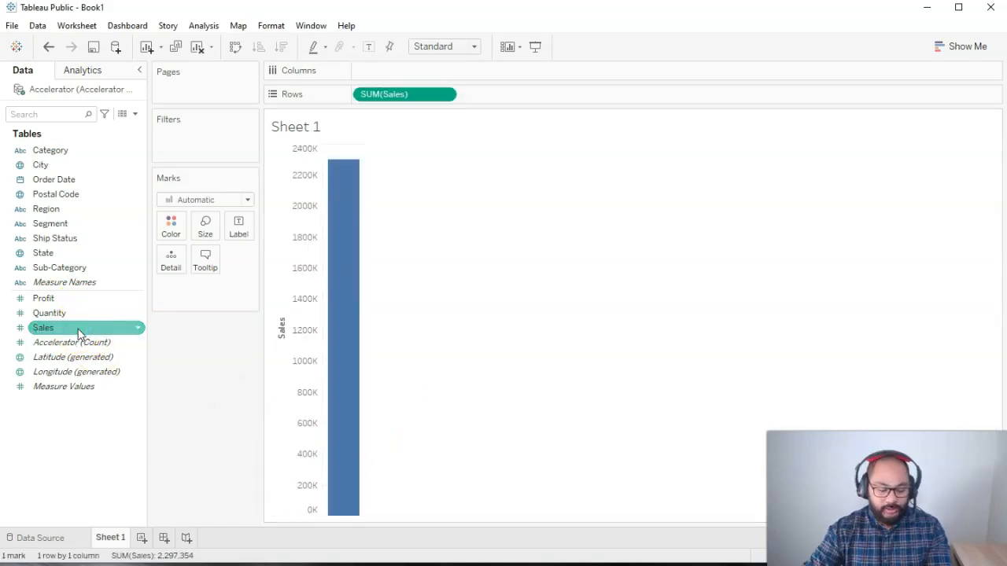
mouse_move(343, 189)
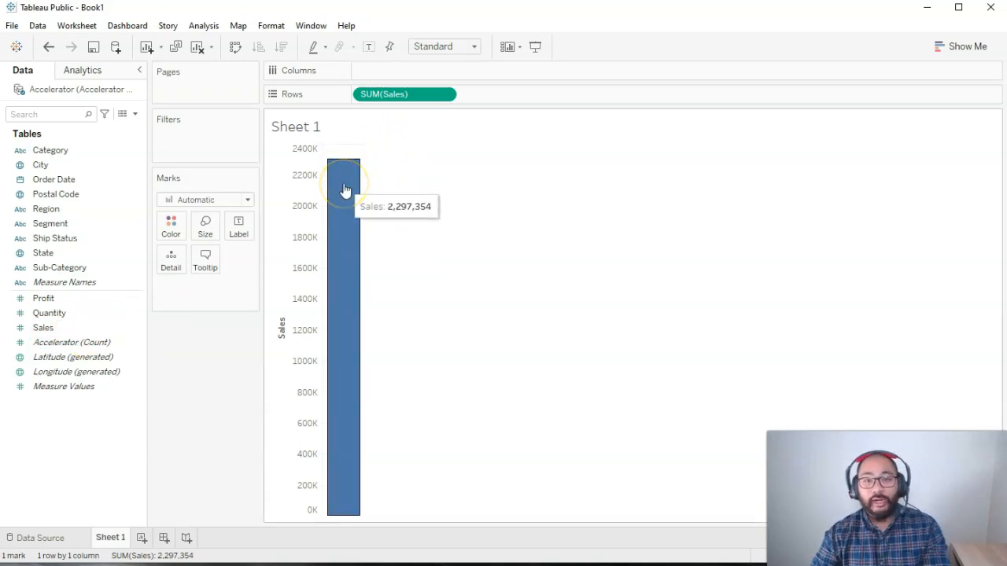
mouse_move(344, 190)
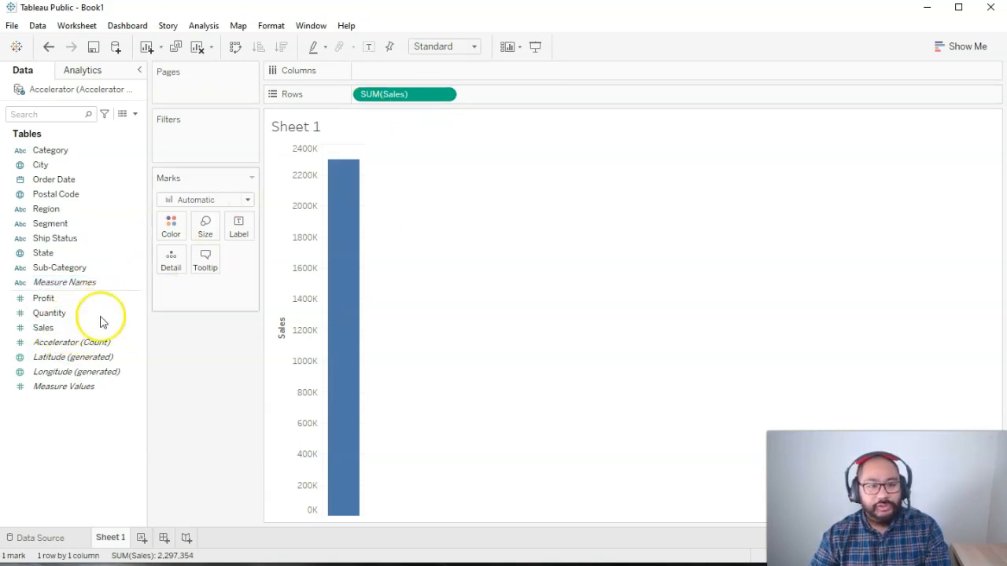
mouse_move(342, 220)
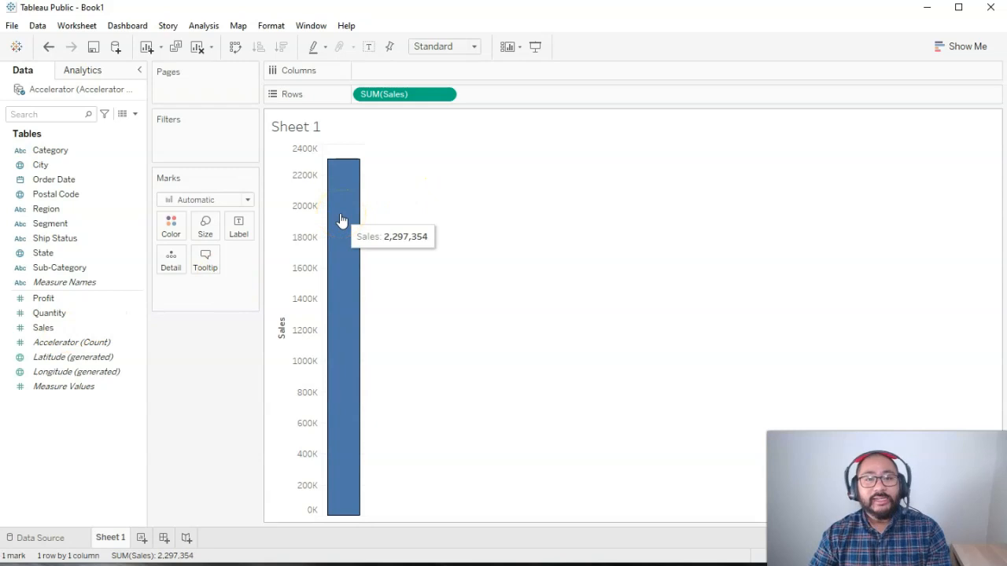
mouse_move(401, 94)
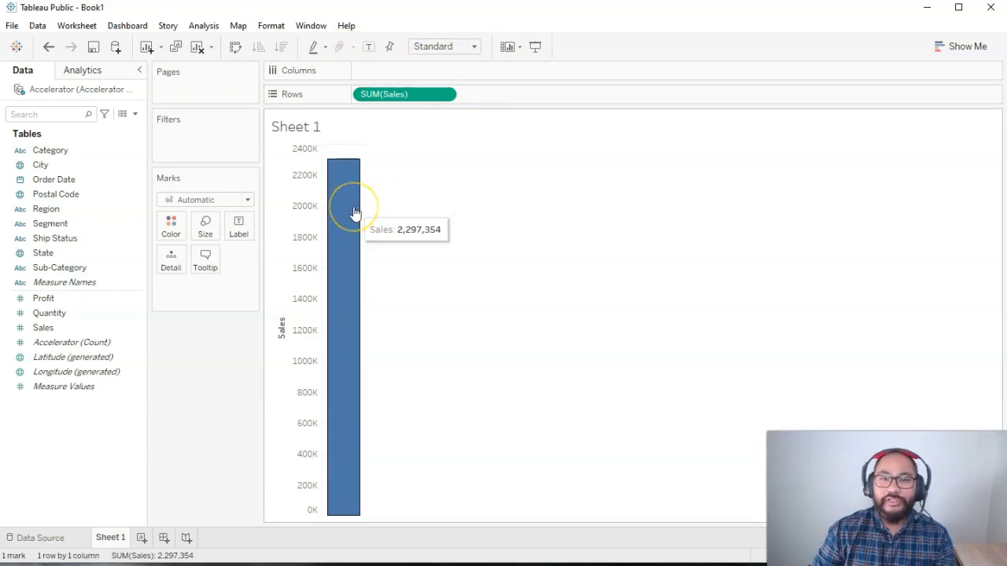
mouse_move(340, 194)
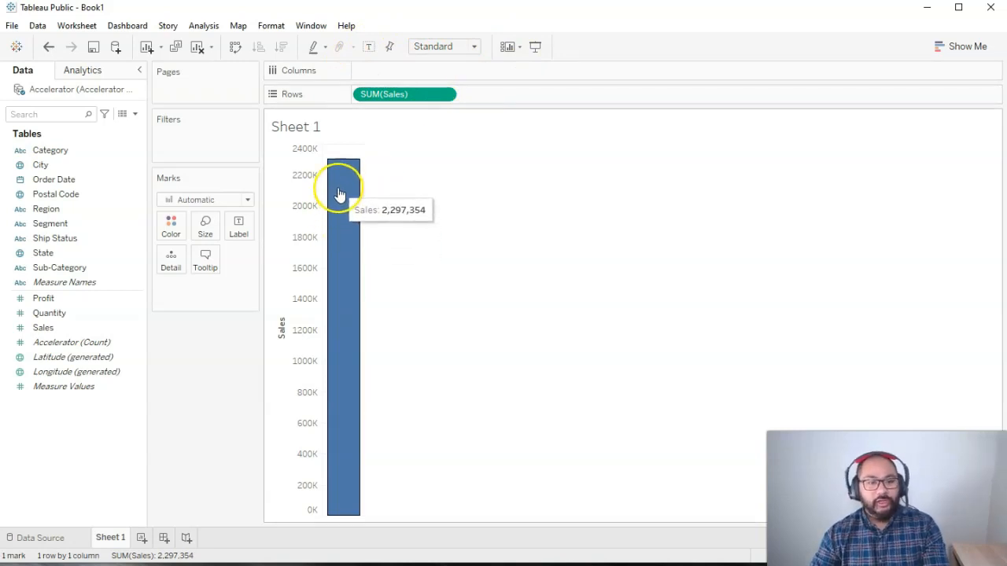
mouse_move(416, 209)
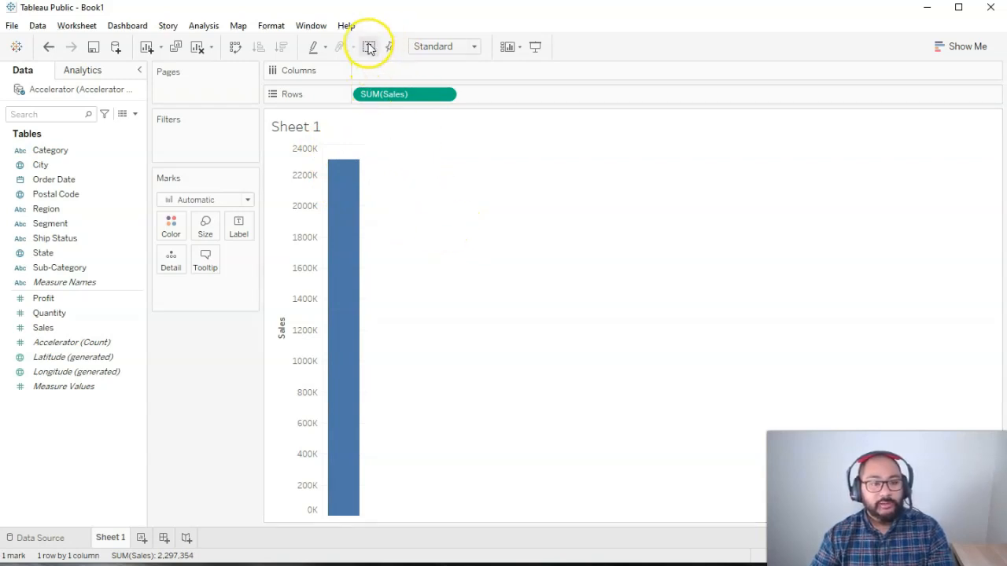
- Label the sales bar and split it into Office Furniture, Office Supplies and Technology bars
click(369, 47)
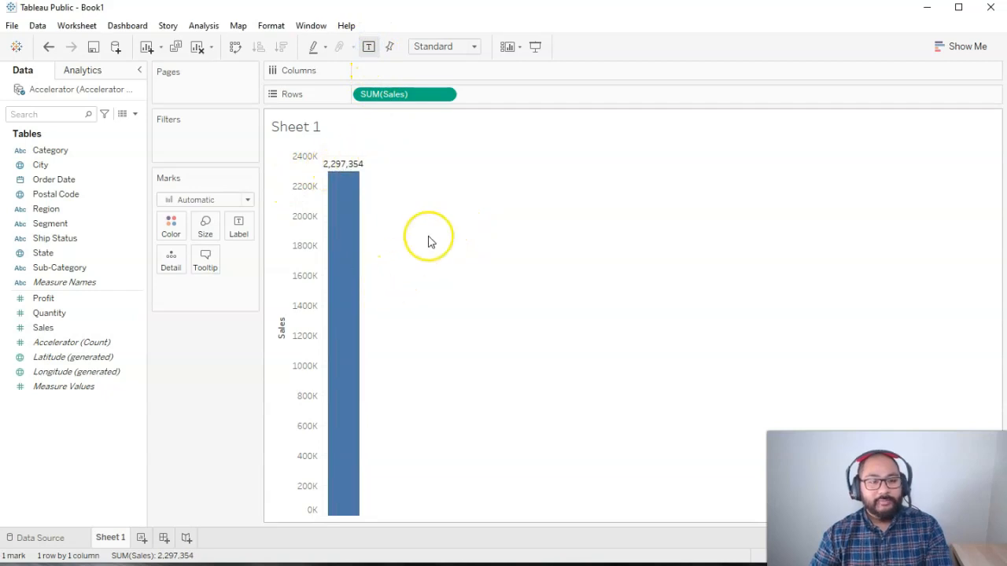
mouse_move(346, 165)
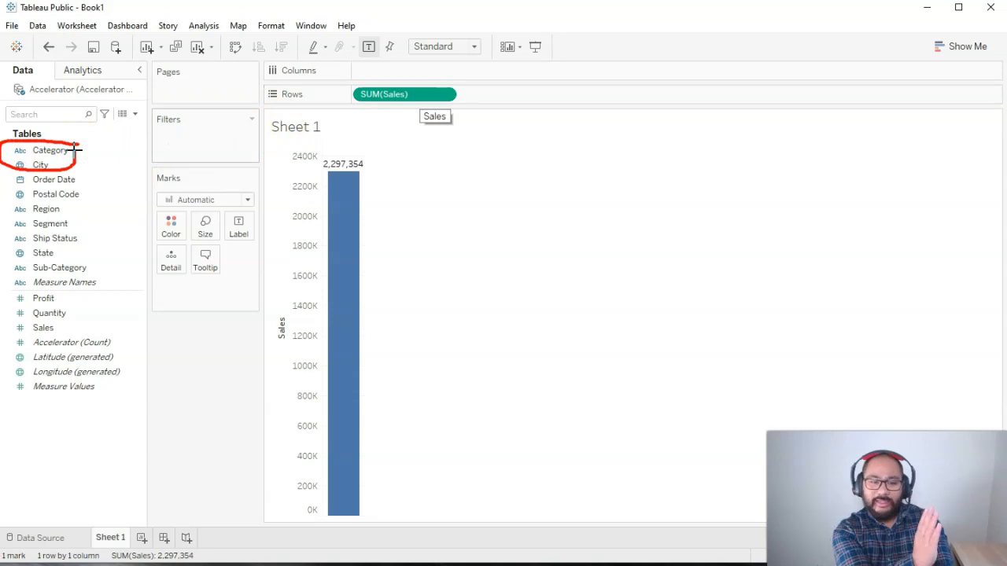
click(51, 150)
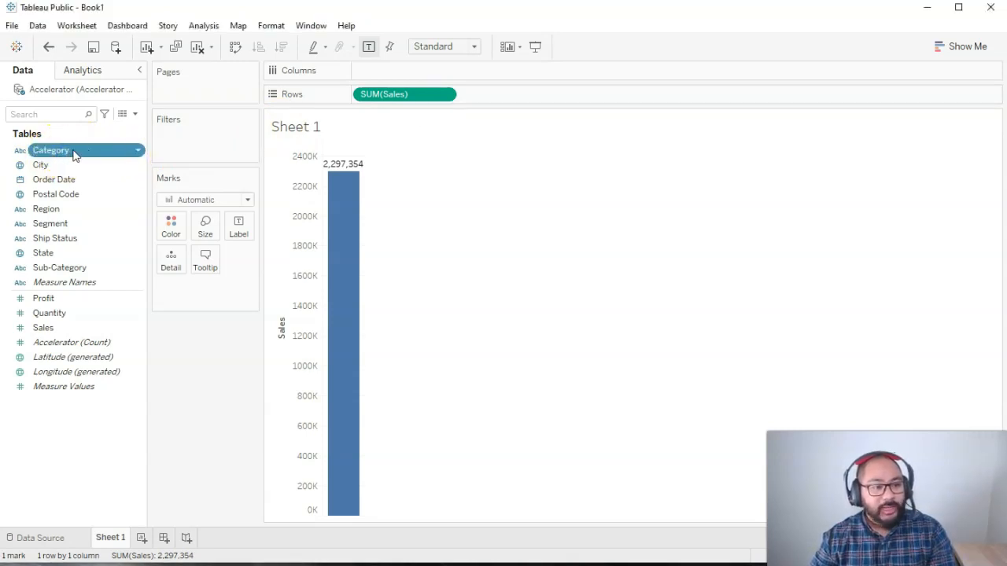
drag(50, 150, 404, 70)
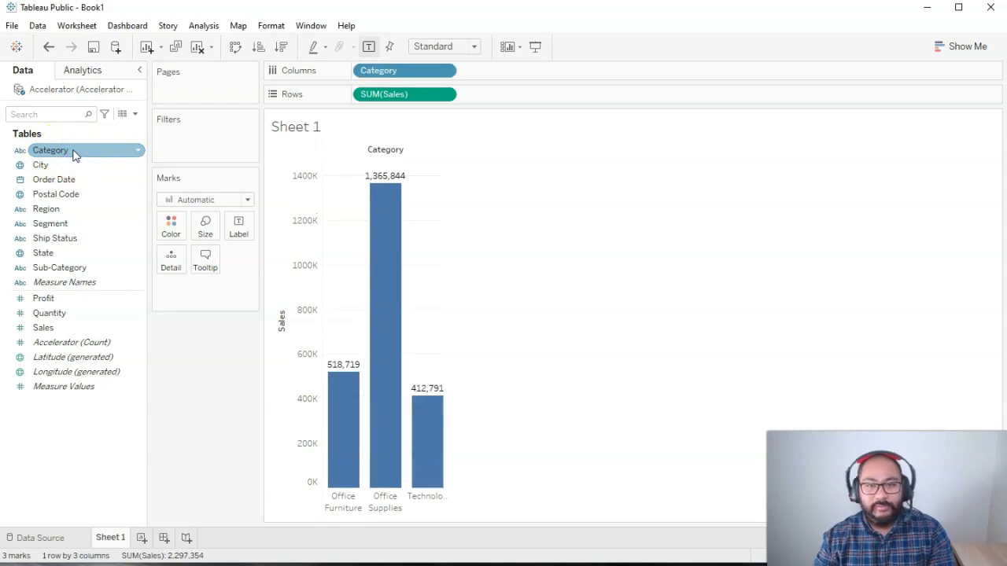
mouse_move(678, 425)
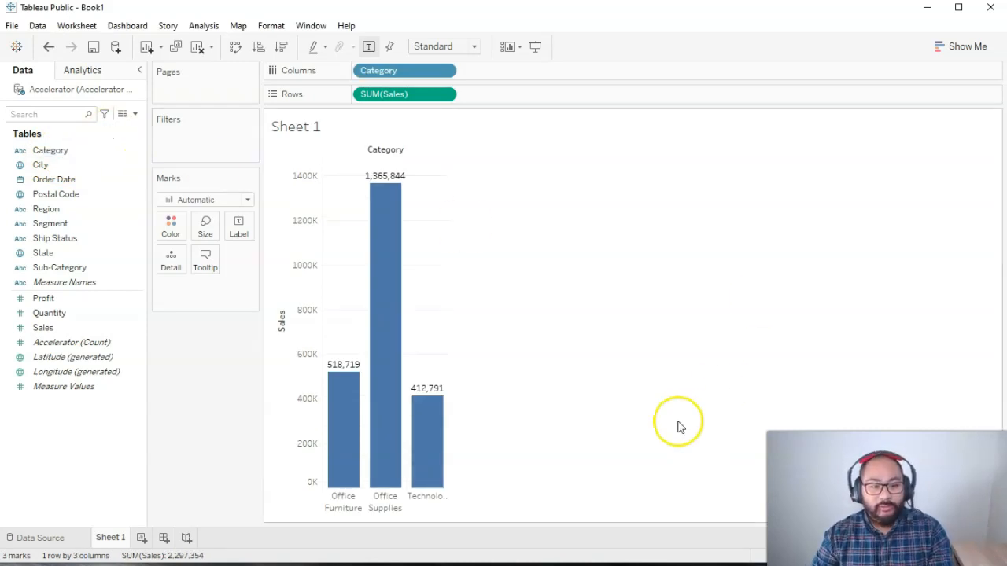
mouse_move(453, 413)
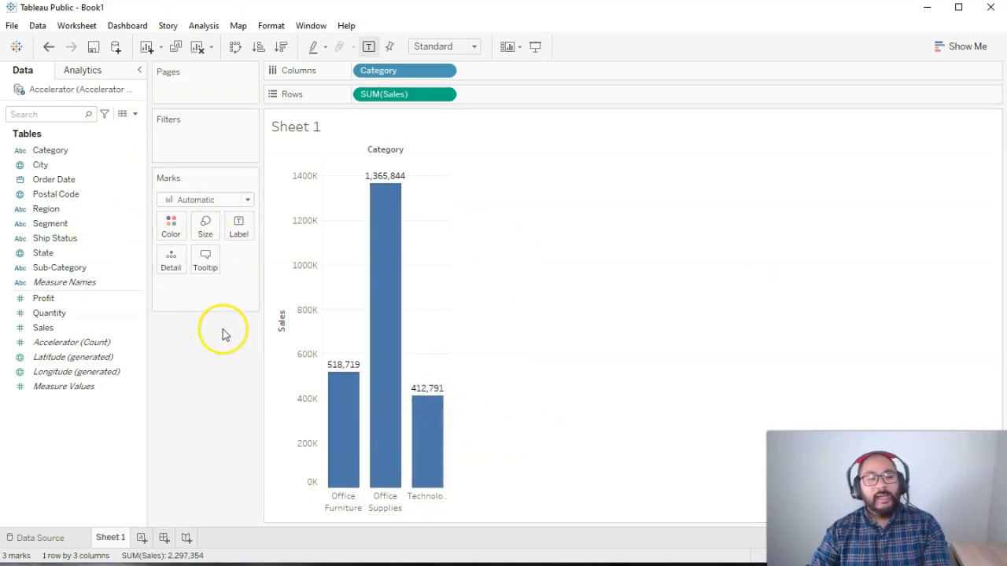
mouse_move(224, 372)
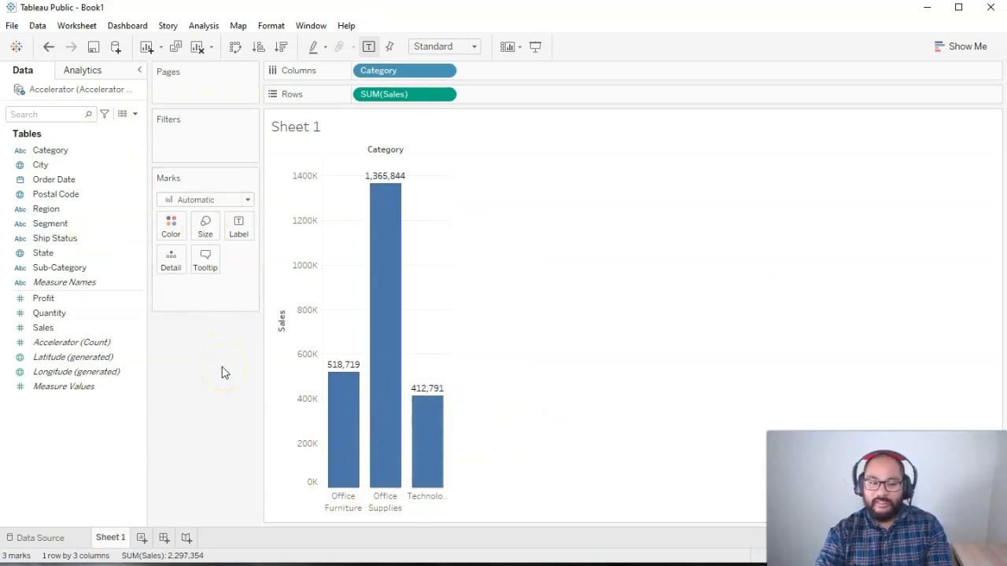
mouse_move(242, 401)
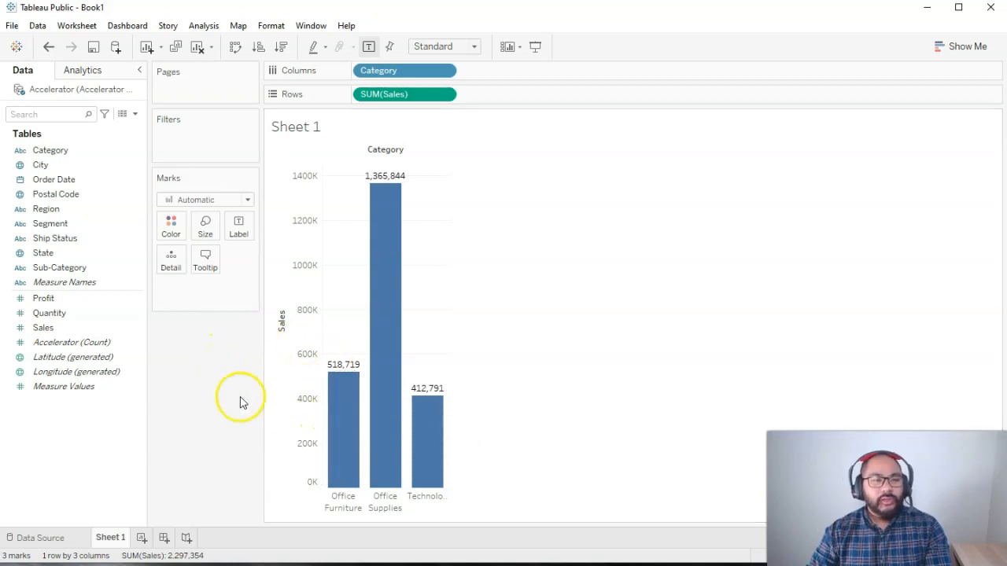
- Add Sub-Category after Category on Columns, giving 15 labeled sub-category sales bars
click(59, 268)
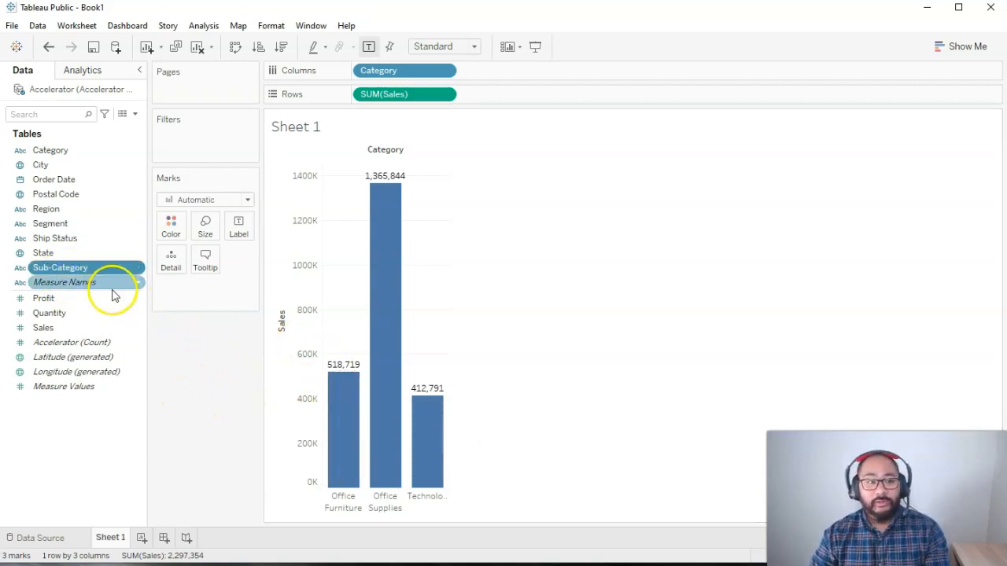
drag(60, 268, 509, 70)
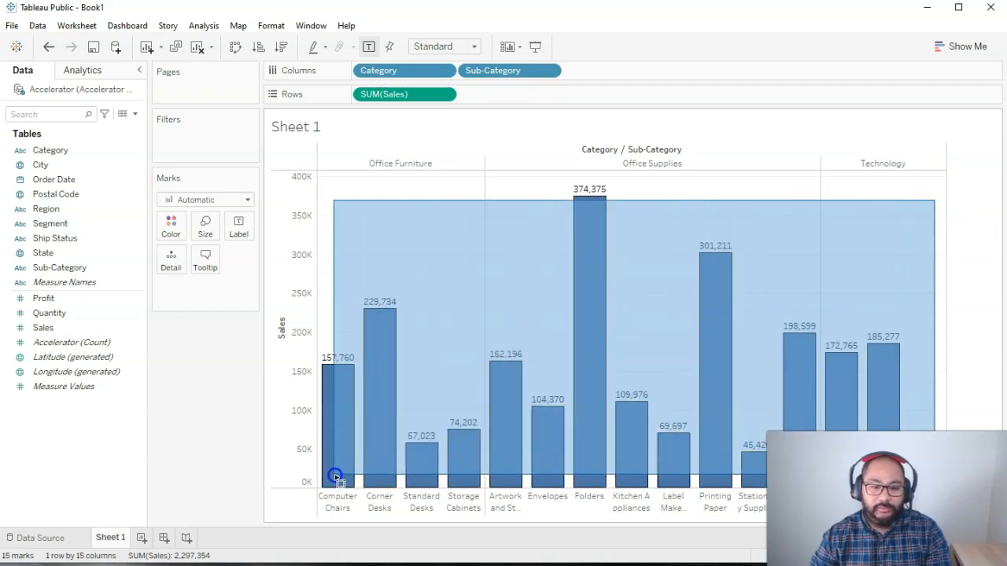
click(337, 476)
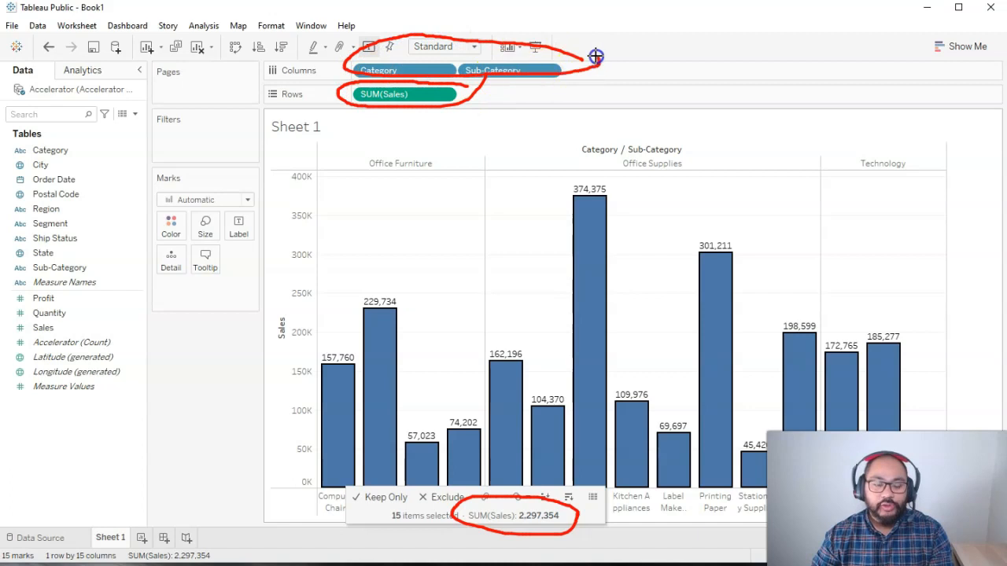
mouse_move(616, 197)
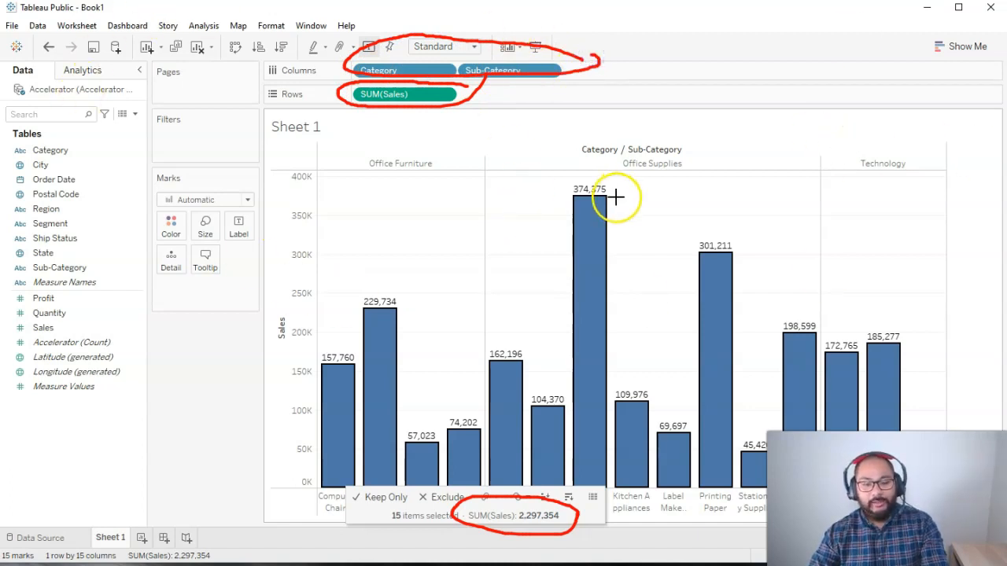
mouse_move(551, 242)
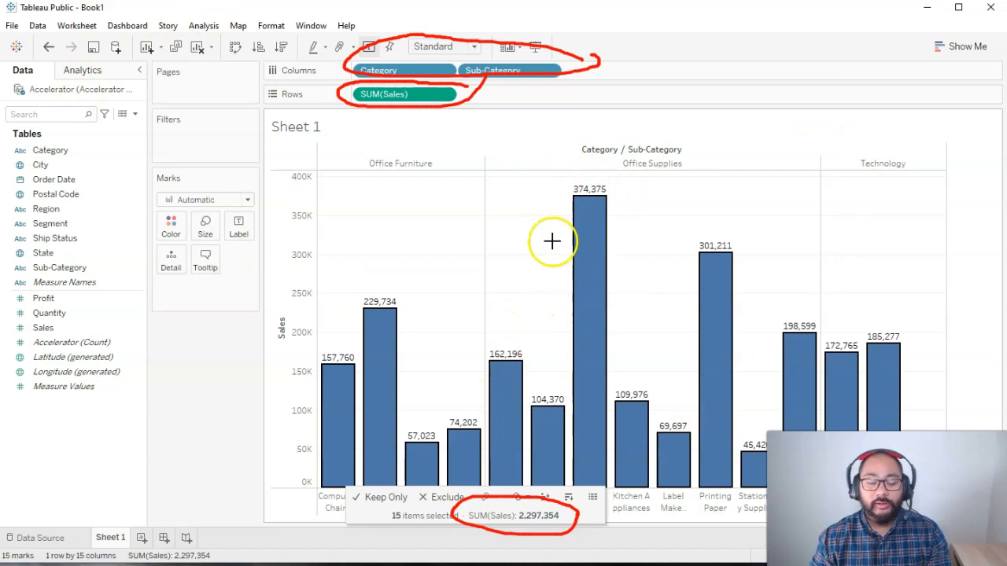
click(504, 209)
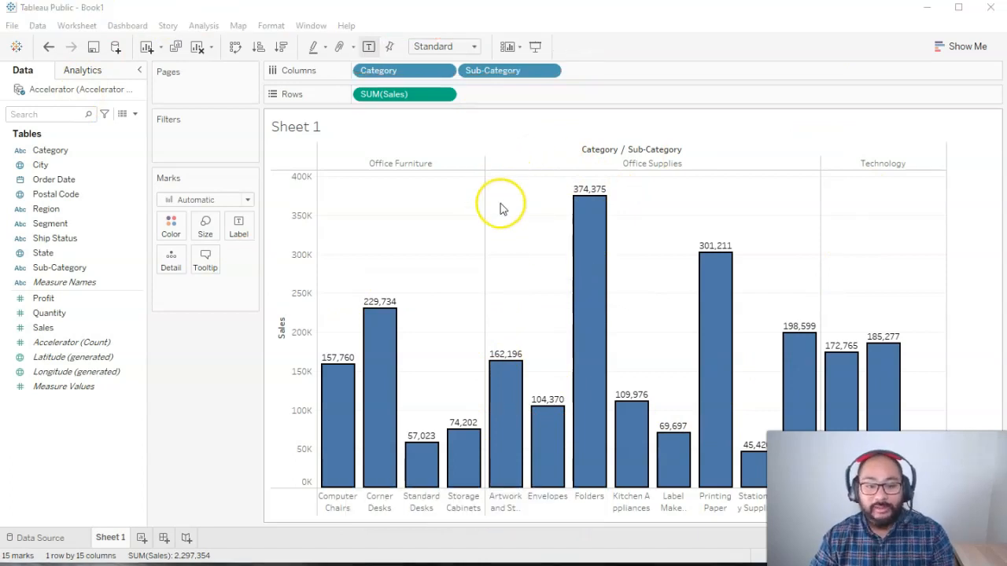
mouse_move(724, 264)
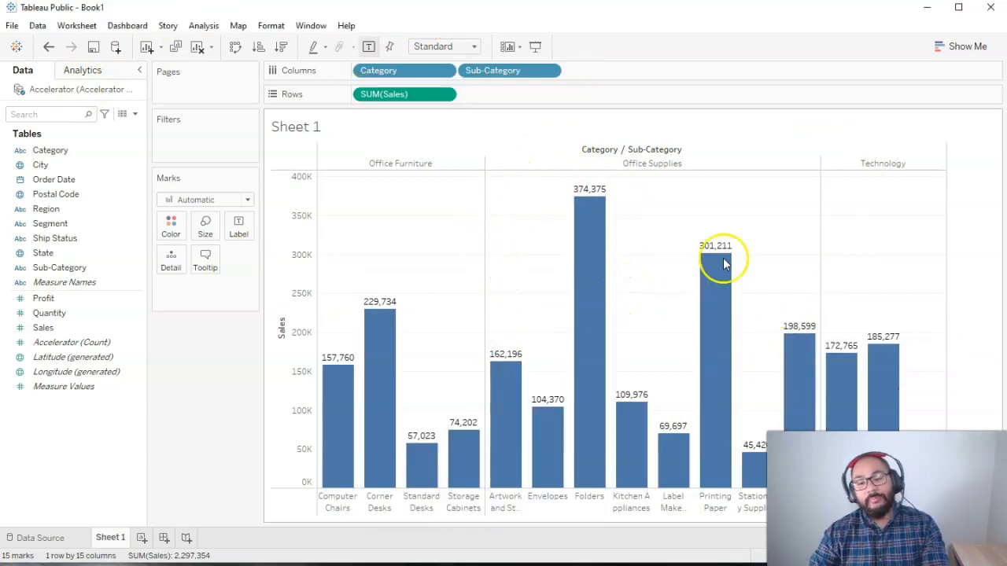
mouse_move(440, 405)
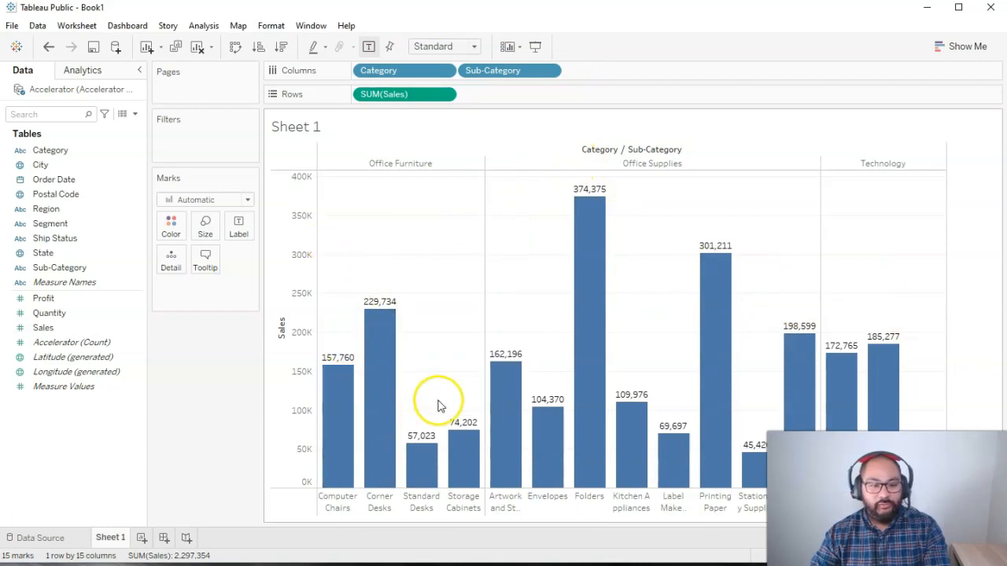
mouse_move(464, 256)
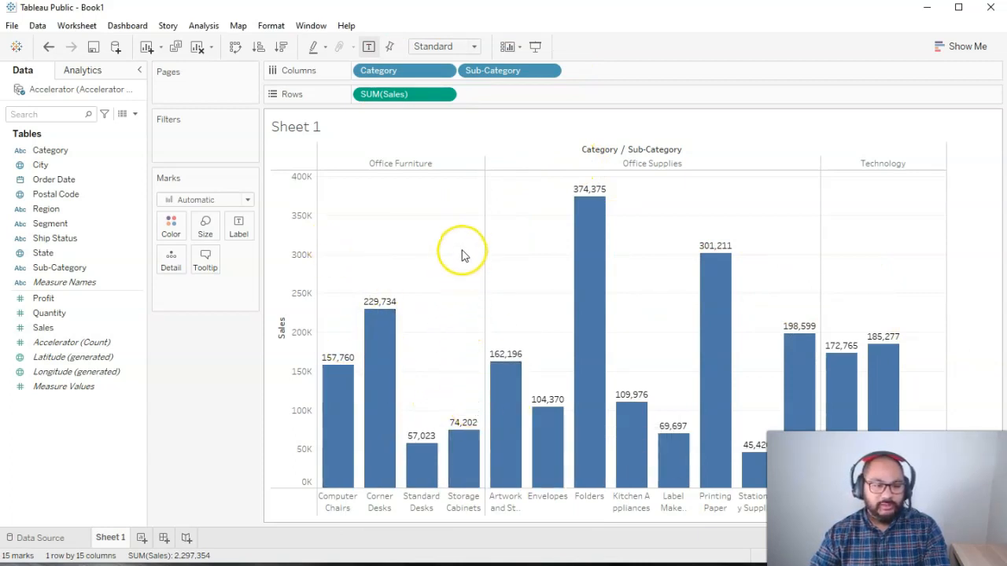
click(421, 472)
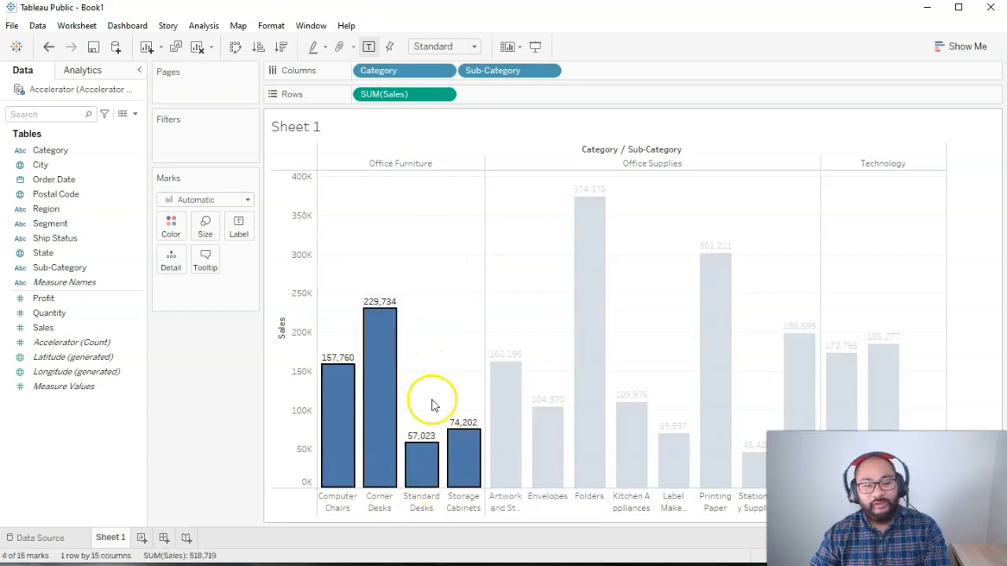
mouse_move(525, 221)
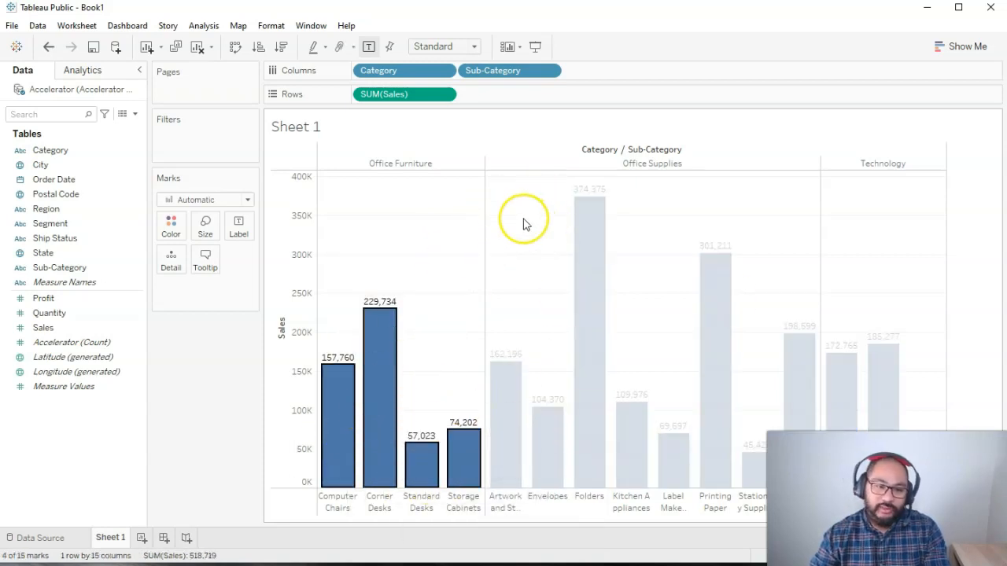
mouse_move(378, 352)
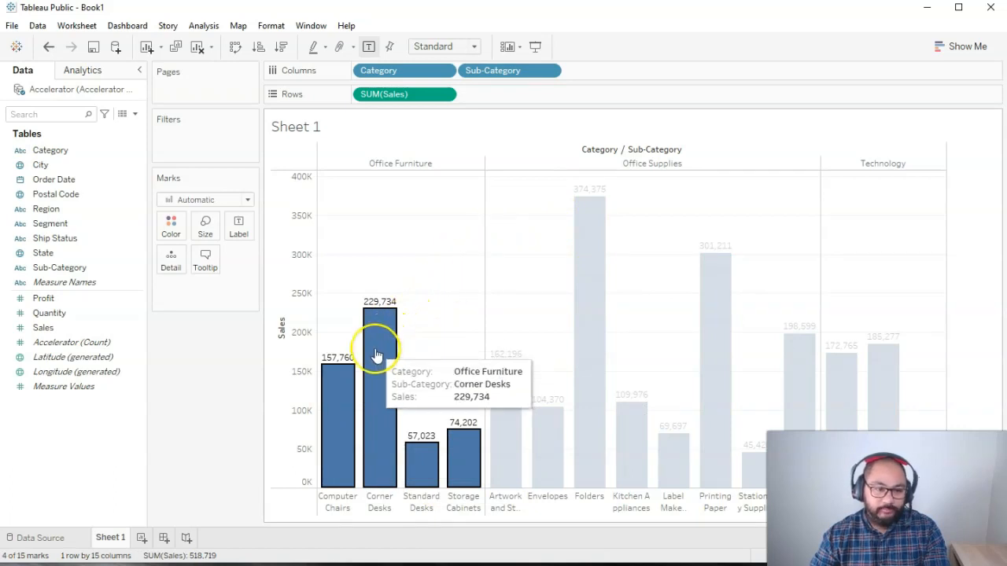
click(378, 338)
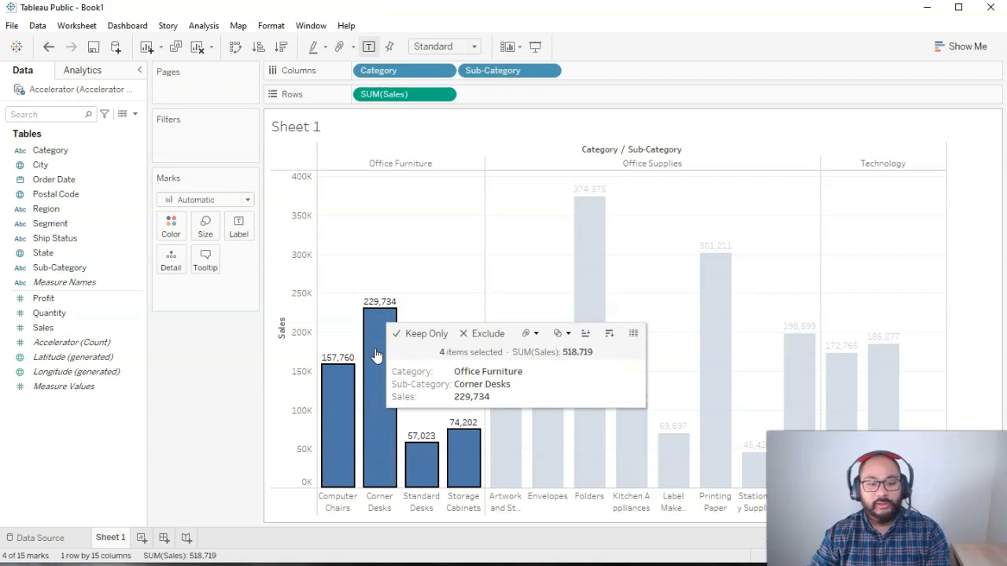
click(419, 246)
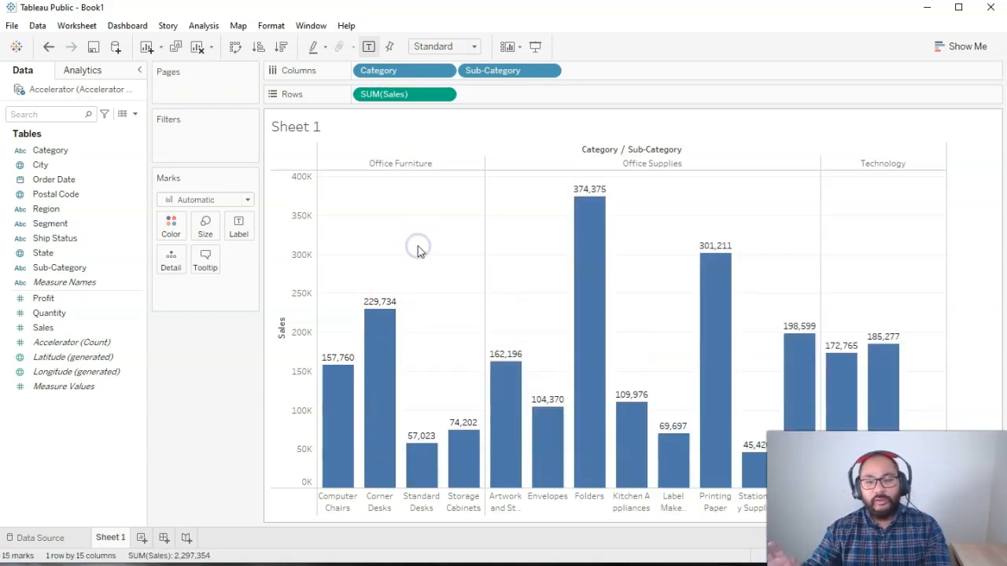
mouse_move(519, 70)
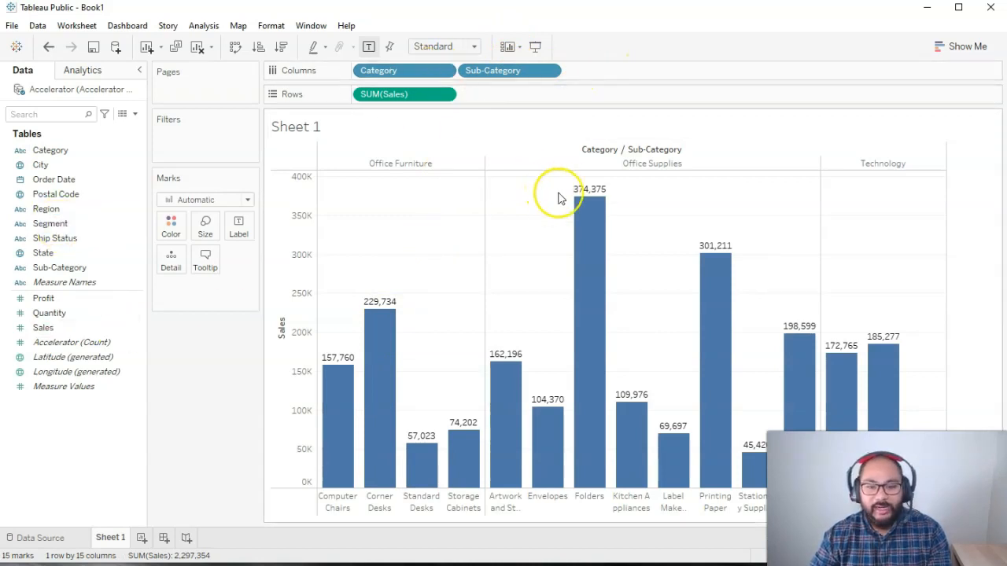
mouse_move(651, 261)
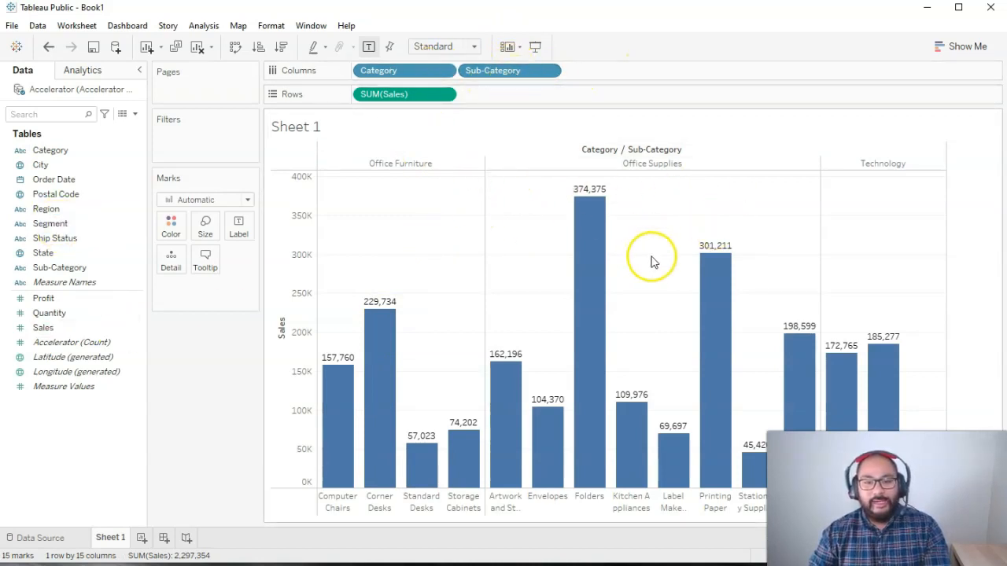
mouse_move(628, 268)
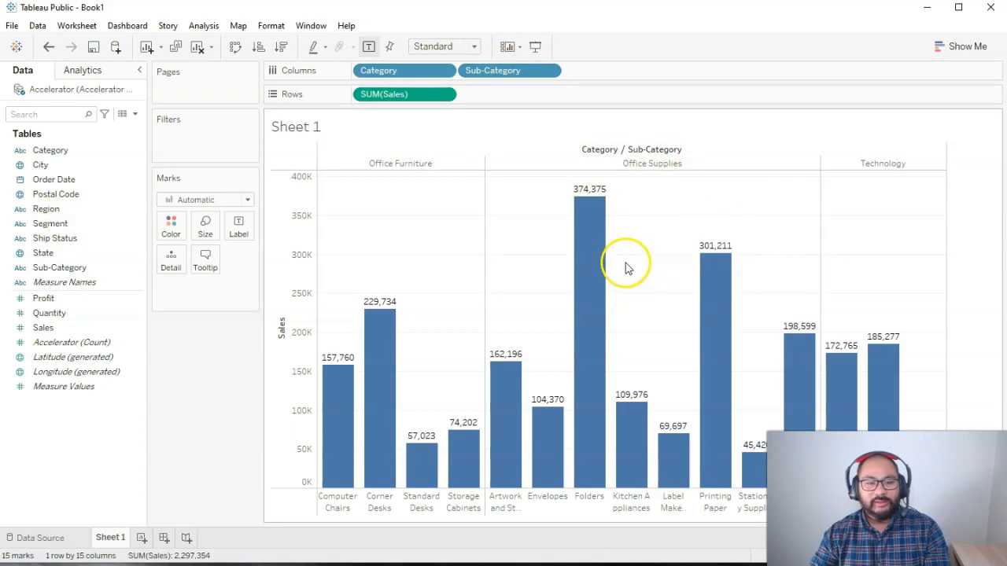
mouse_move(551, 240)
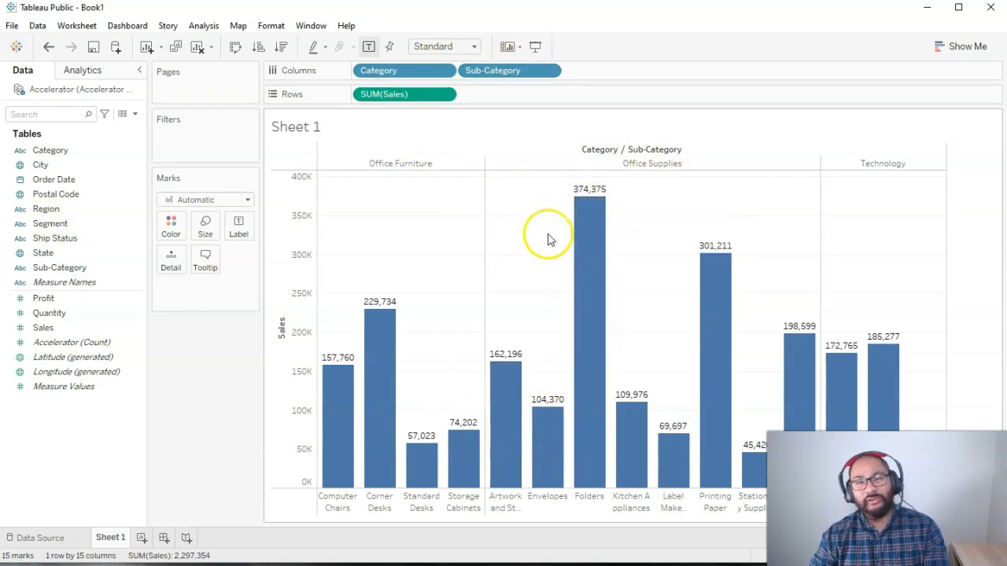
mouse_move(495, 241)
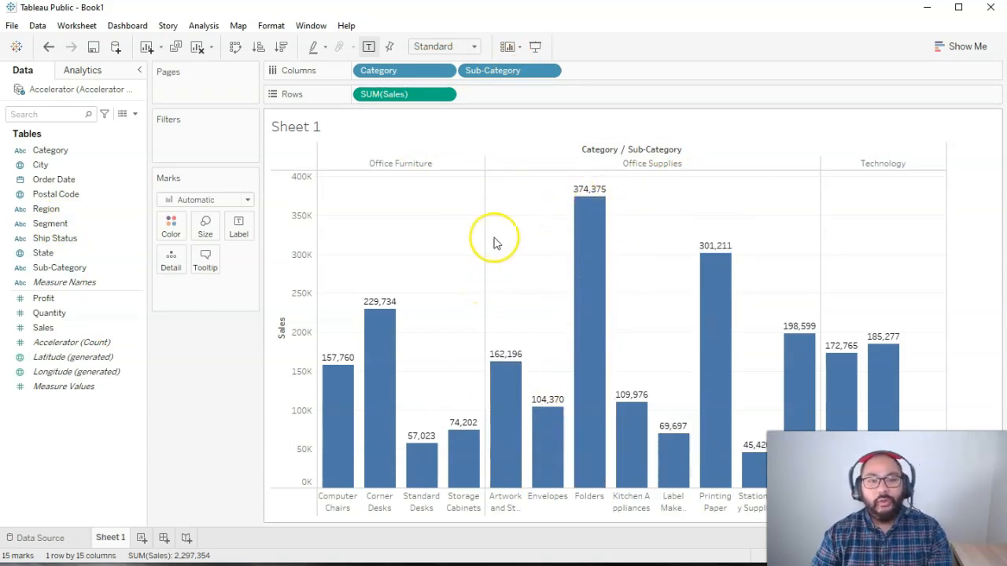
- Take Sub-Category off Columns, leaving three Category bars totaling 2,297,354
click(509, 70)
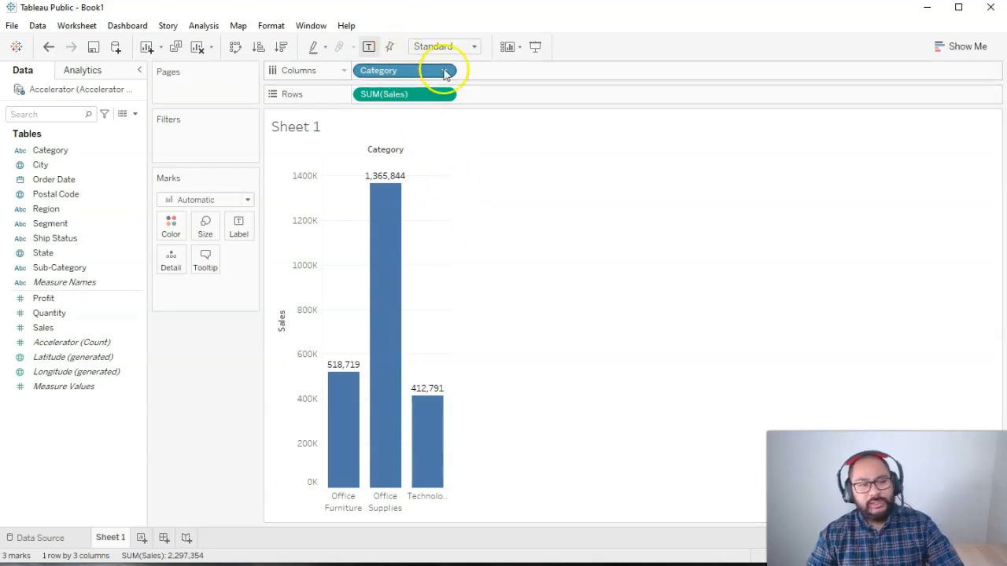
mouse_move(396, 238)
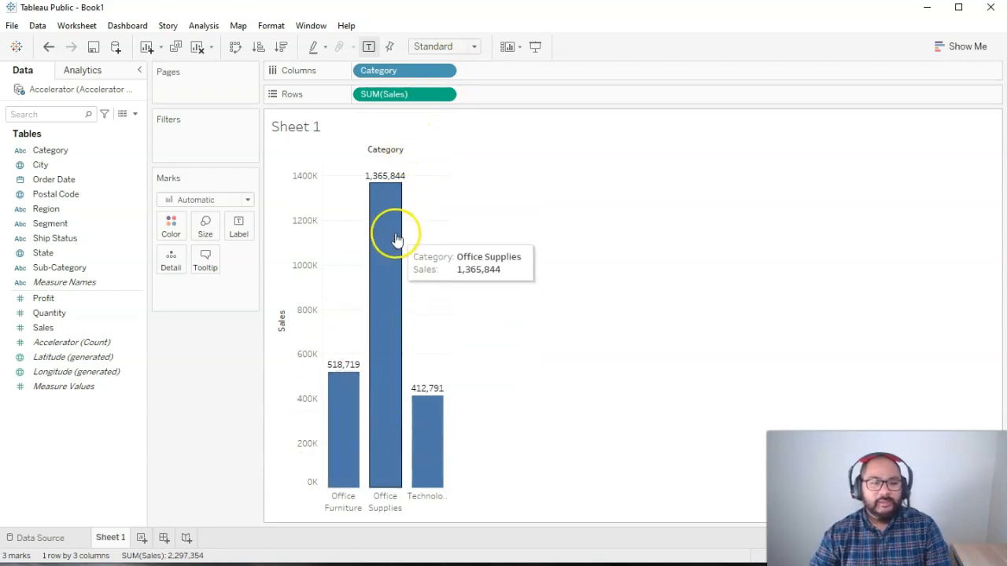
mouse_move(359, 383)
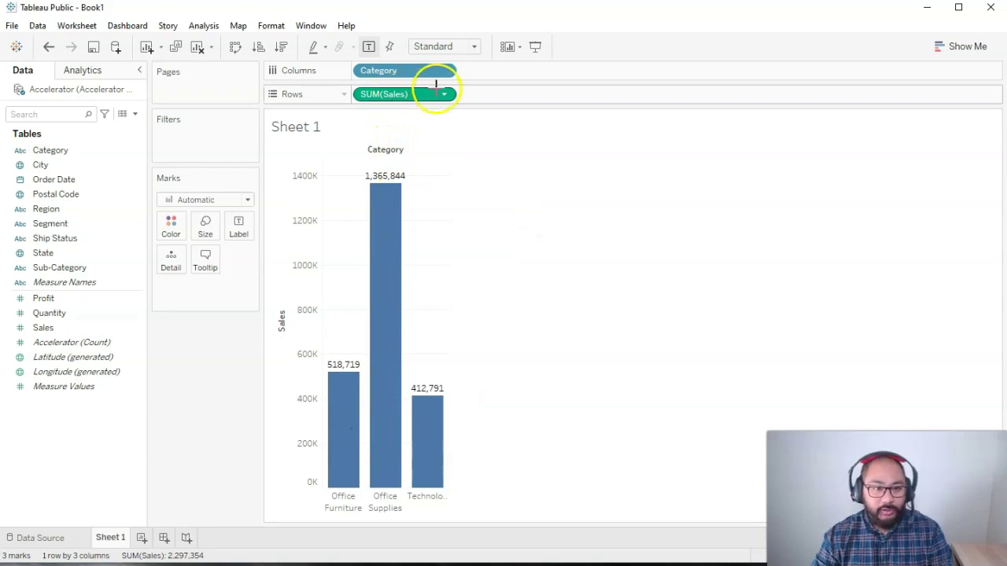
mouse_move(535, 143)
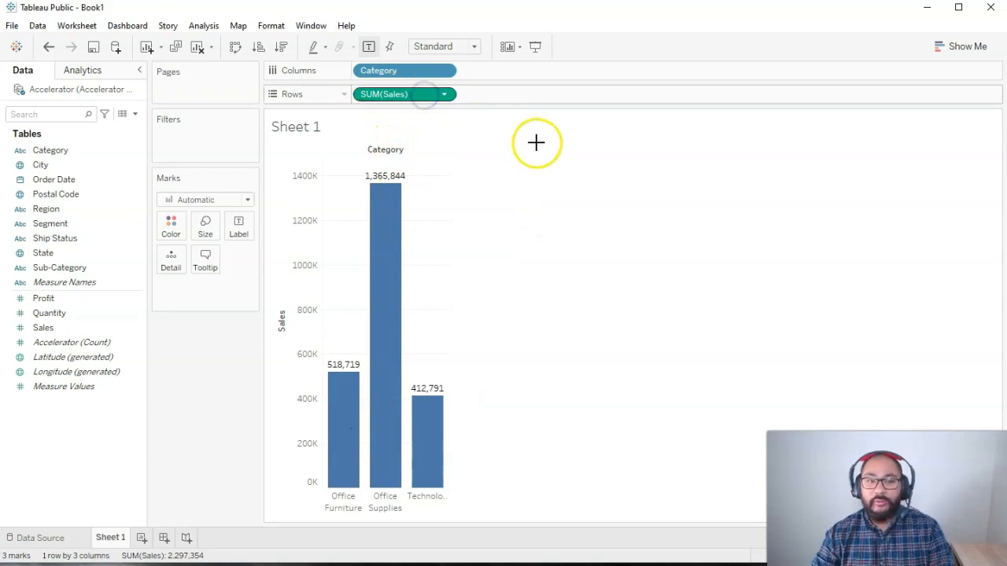
mouse_move(386, 244)
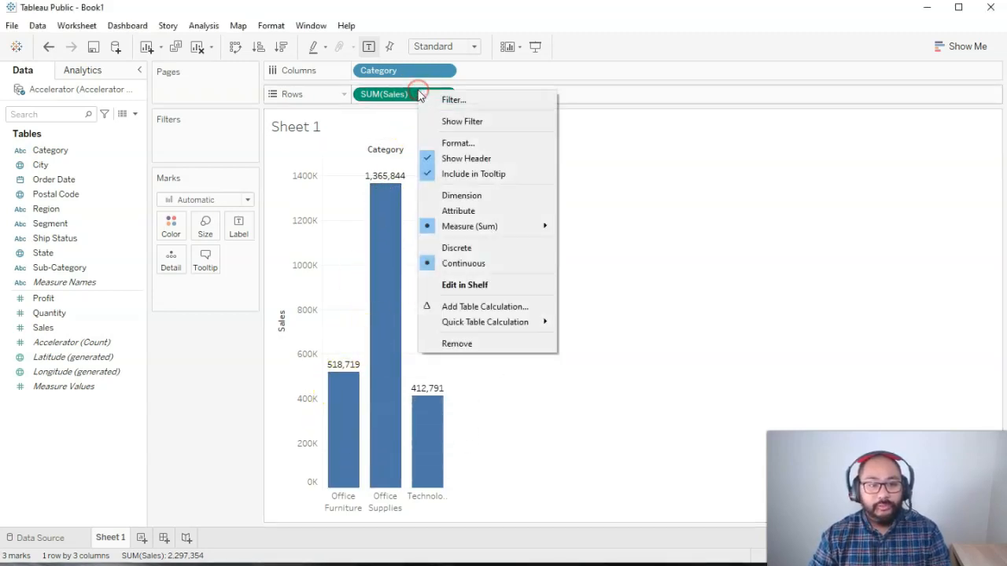
mouse_move(470, 226)
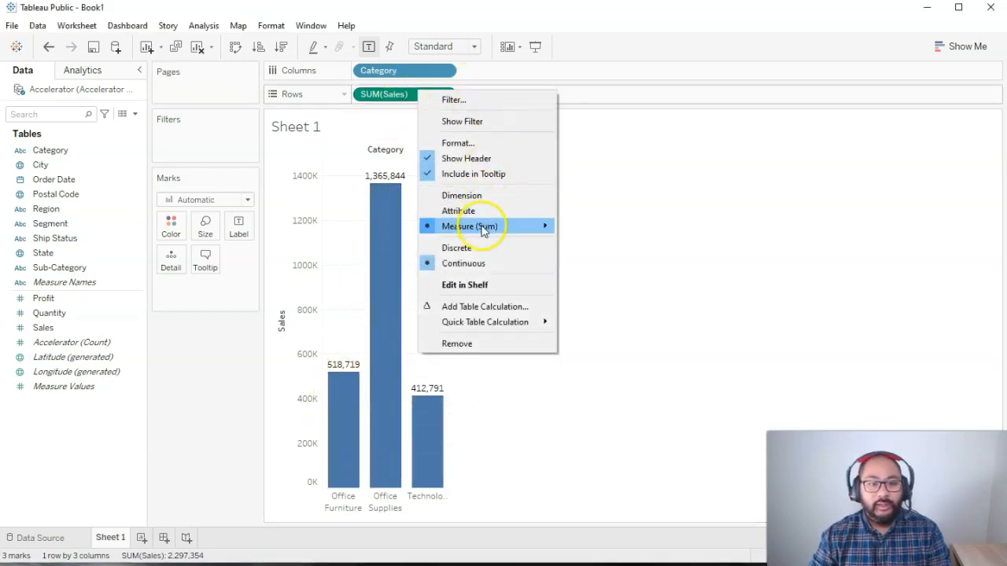
mouse_move(469, 226)
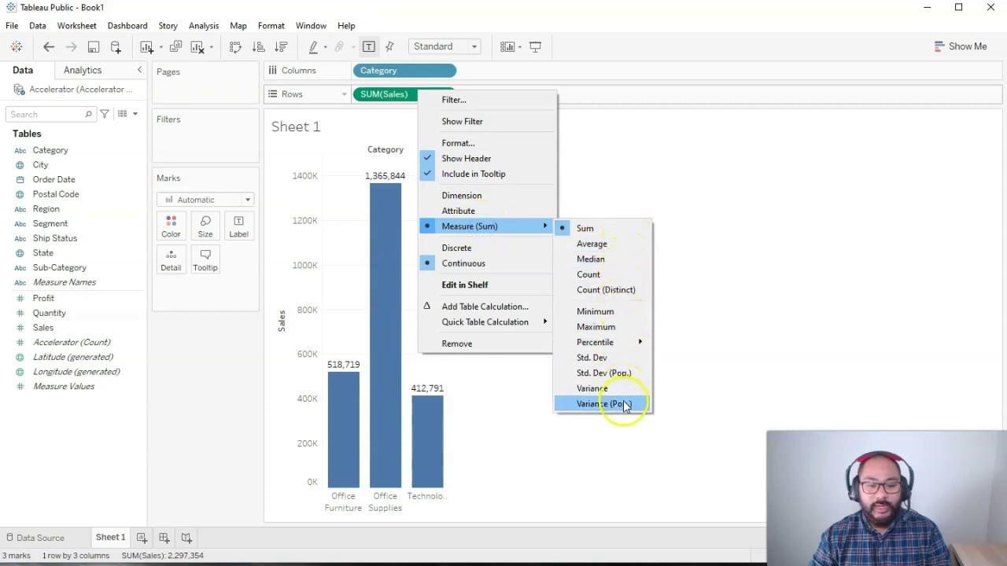
mouse_move(591, 259)
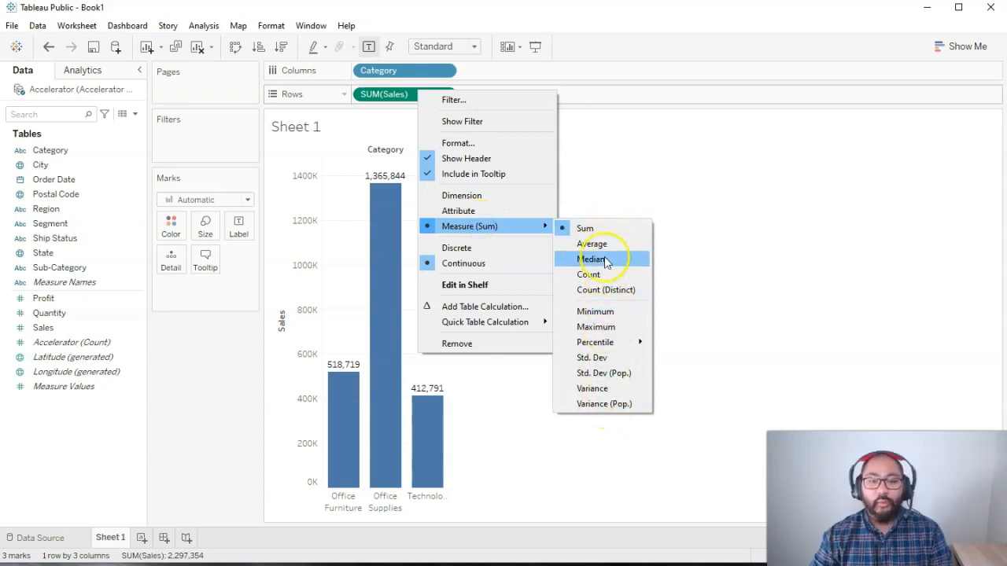
mouse_move(591, 244)
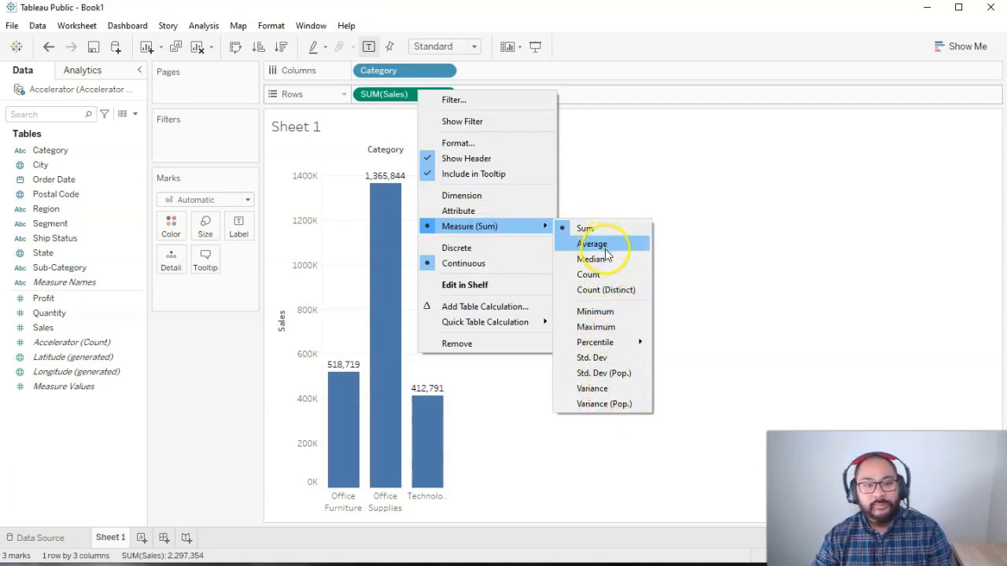
mouse_move(588, 274)
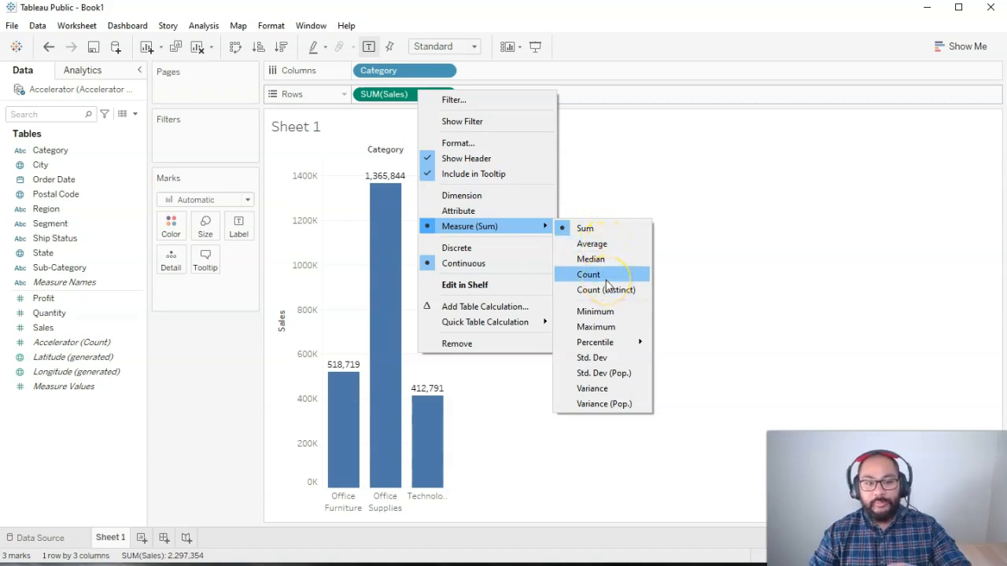
mouse_move(592, 243)
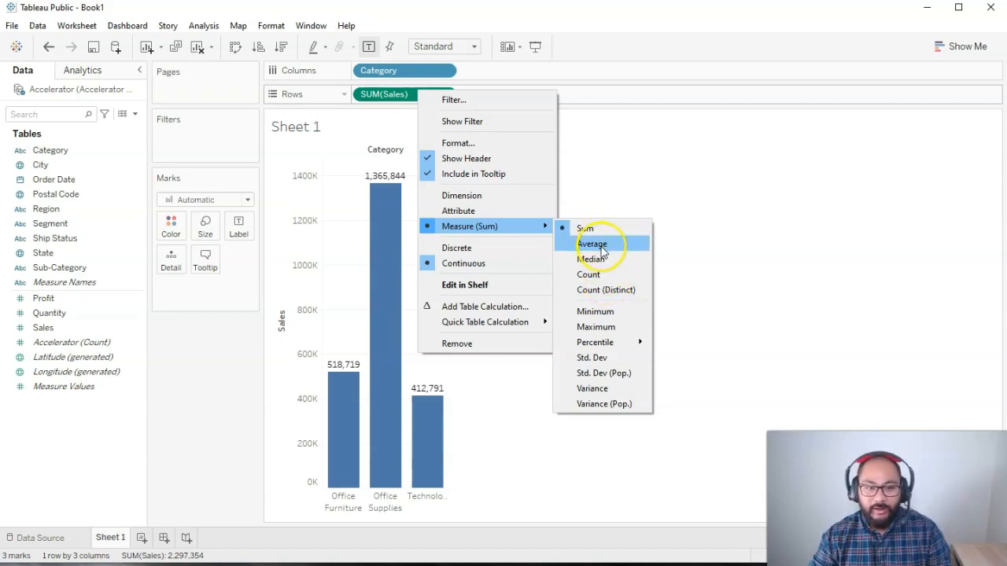
- Switch the Sales measure from Sum to Average for the three category bars
click(592, 243)
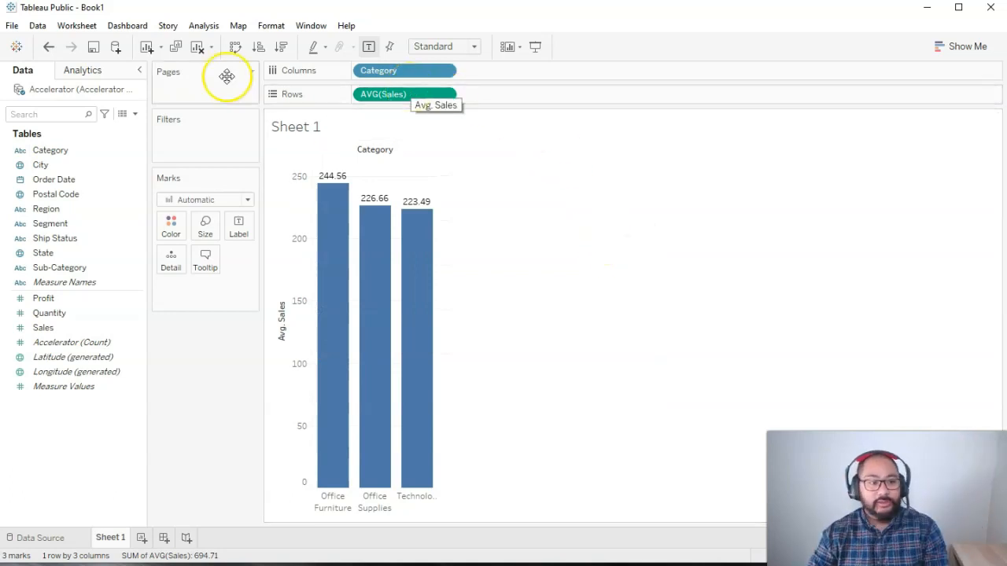
click(125, 113)
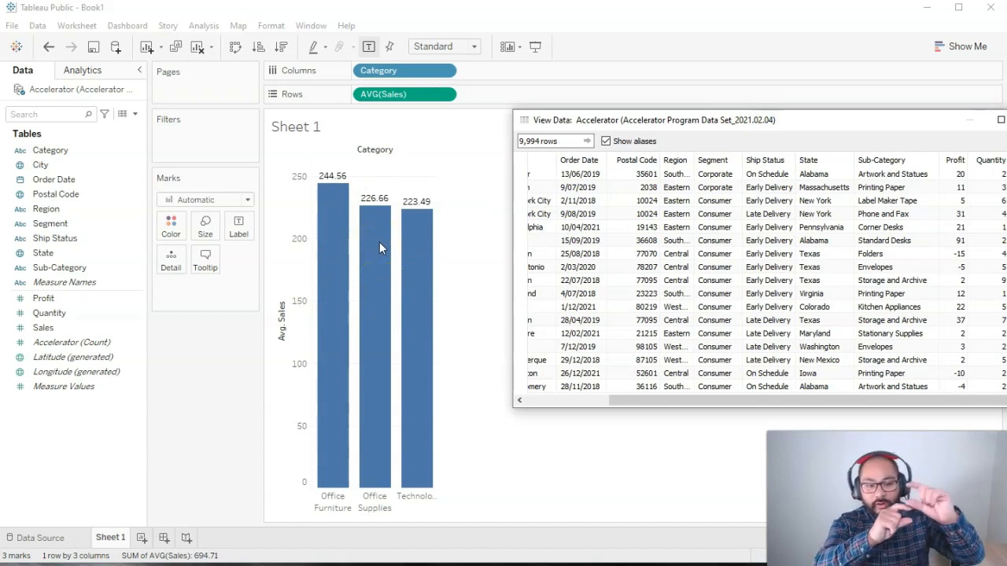
mouse_move(330, 82)
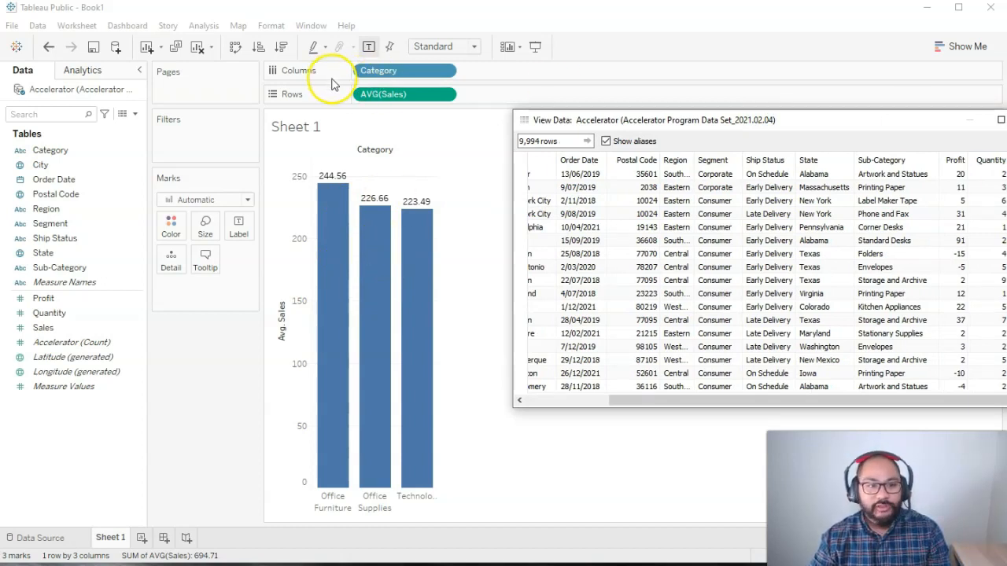
mouse_move(926, 122)
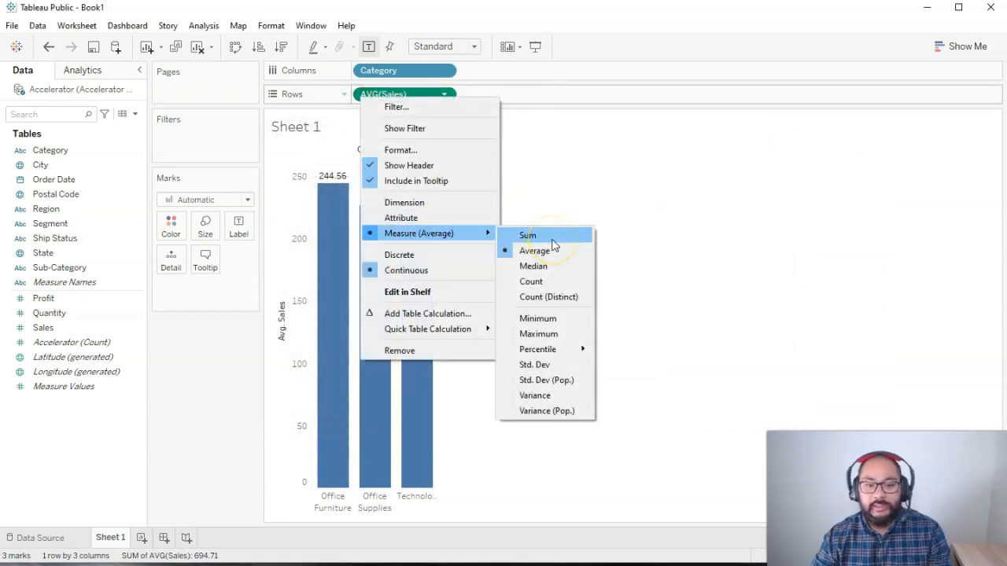
mouse_move(546, 251)
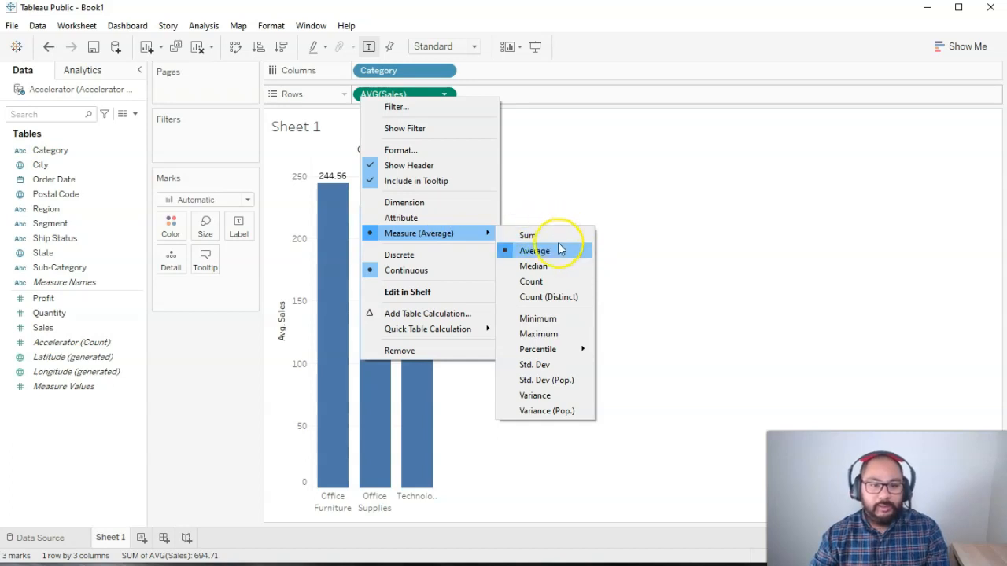
mouse_move(530, 281)
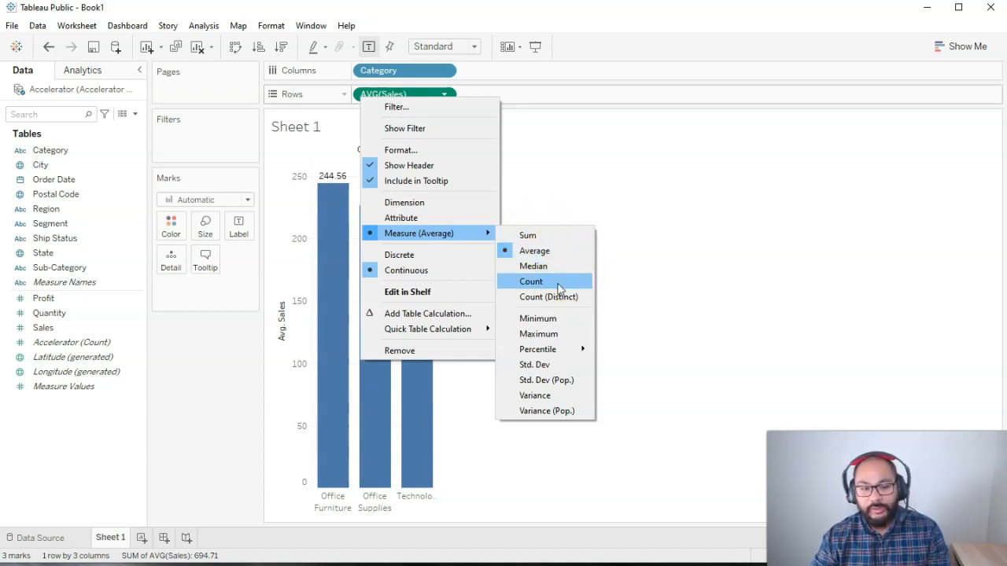
click(530, 281)
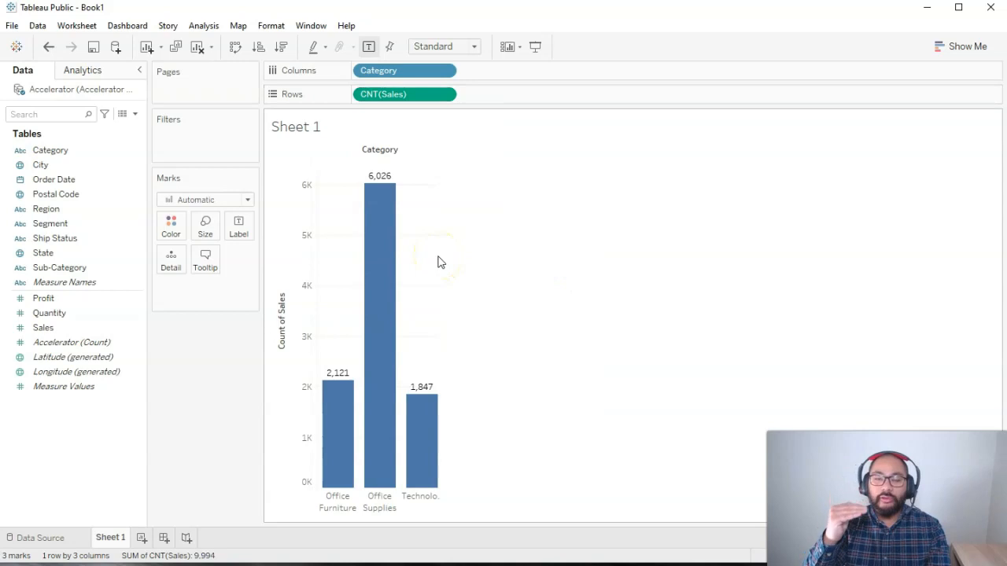
mouse_move(337, 401)
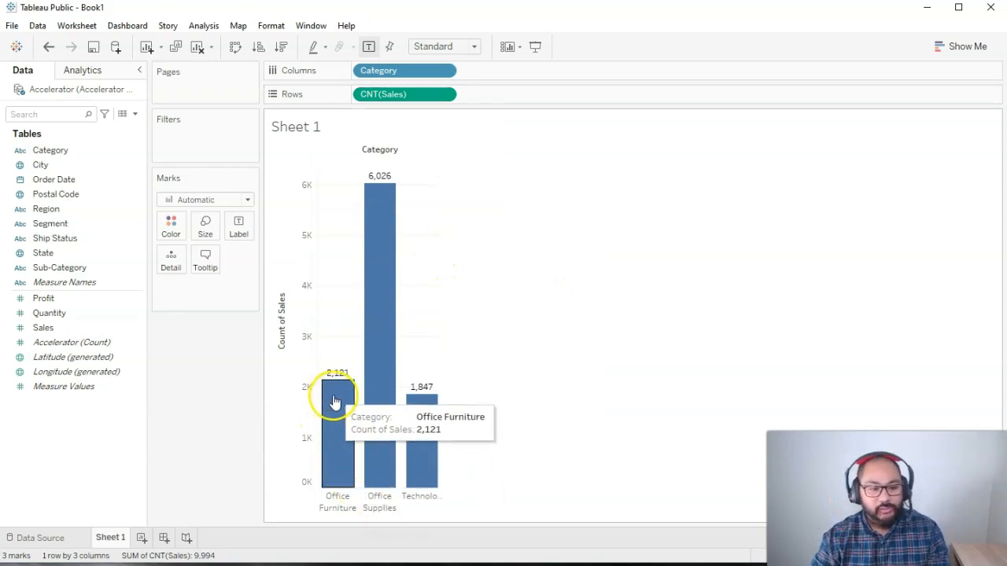
mouse_move(341, 439)
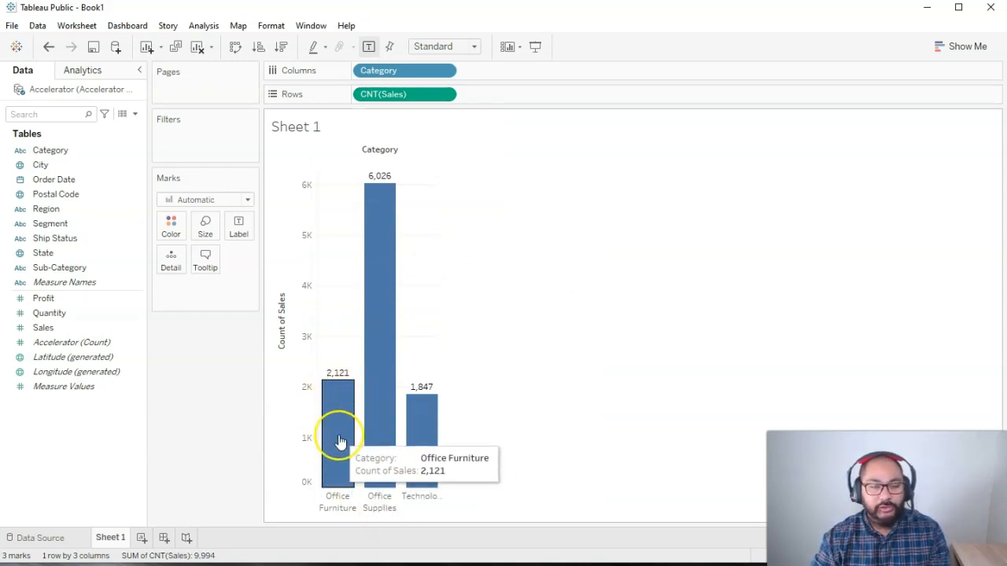
mouse_move(618, 256)
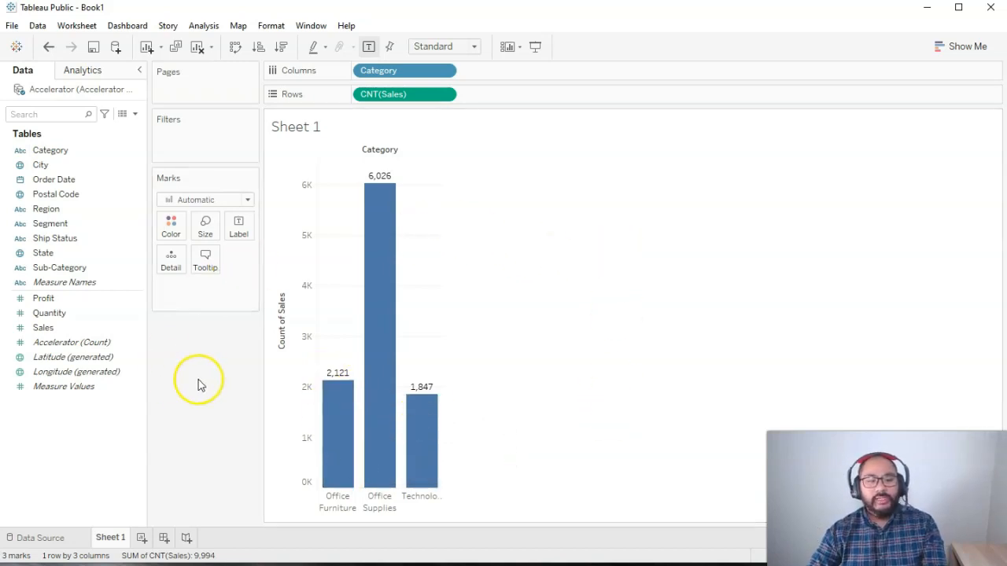
mouse_move(231, 435)
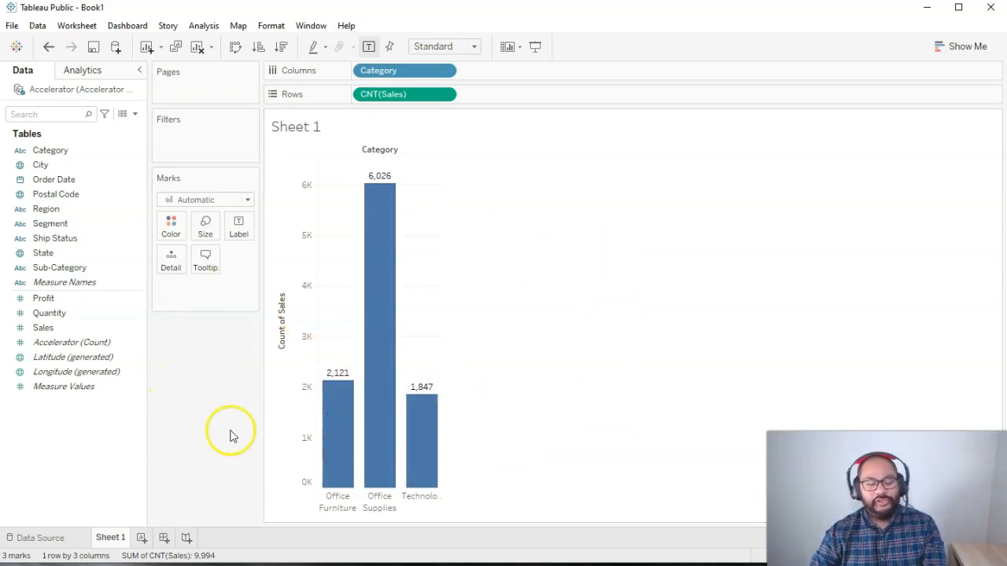
mouse_move(248, 437)
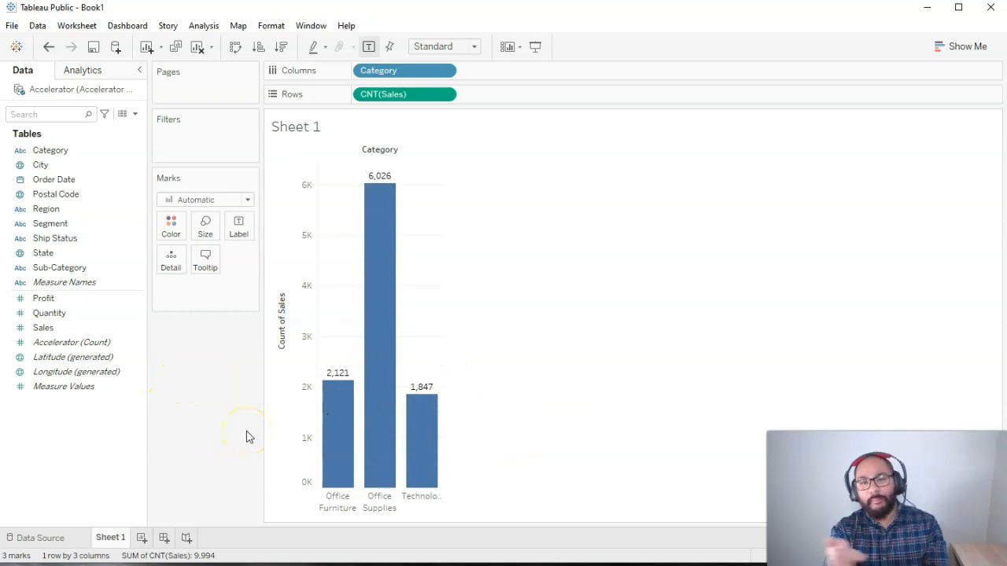
mouse_move(235, 338)
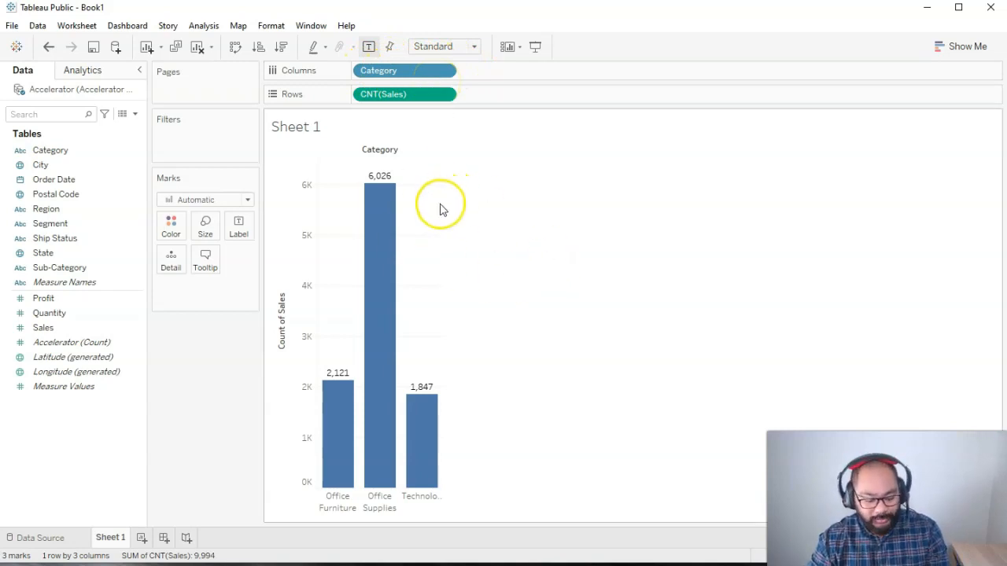
- Move CNT(Sales) to Columns and Category to Rows for horizontal bars
drag(440, 197, 668, 189)
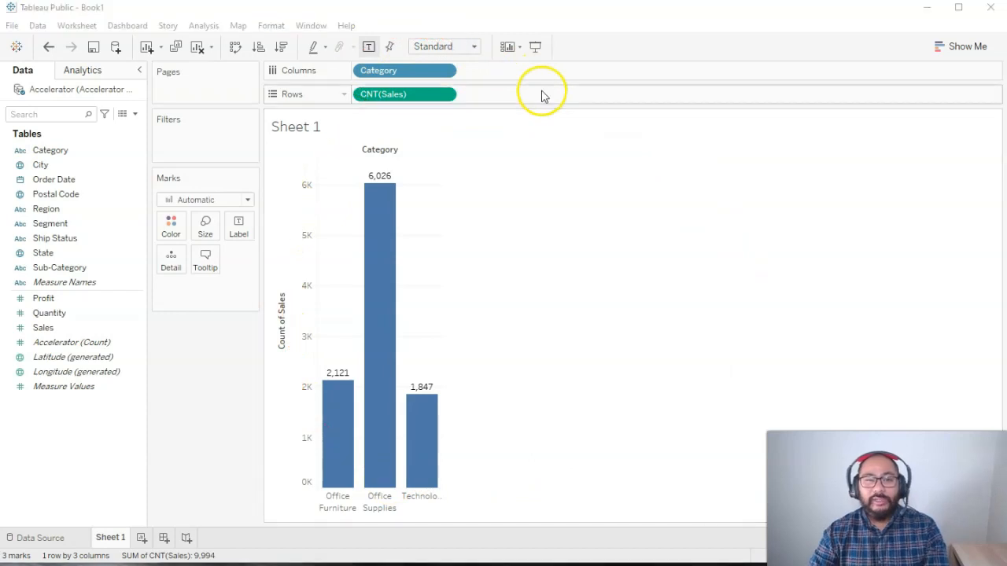
mouse_move(543, 96)
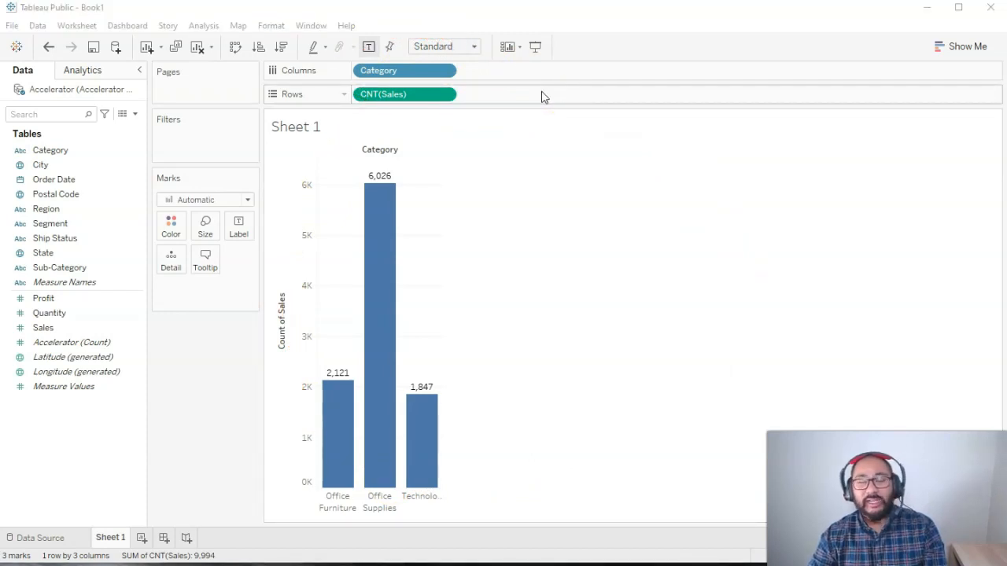
mouse_move(584, 95)
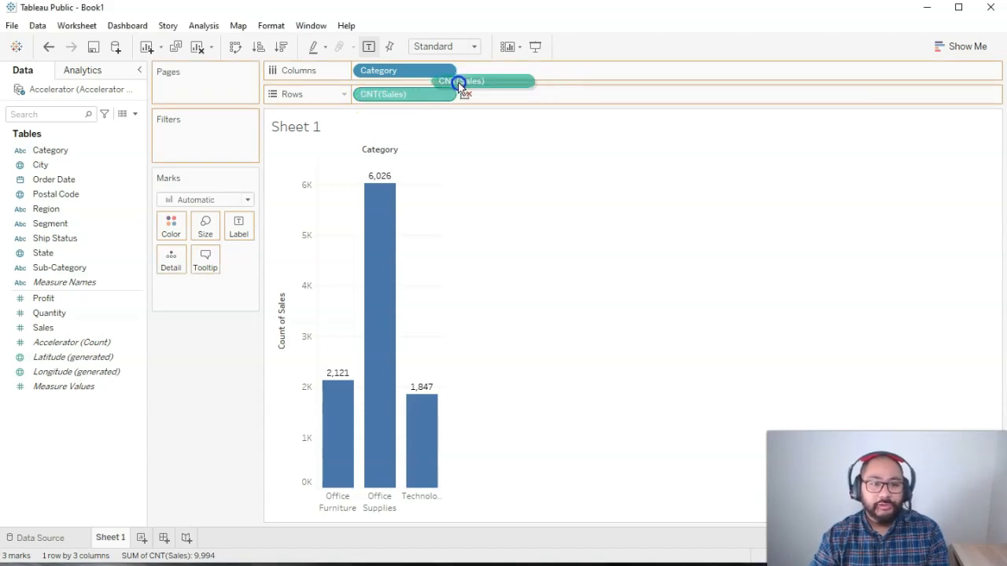
drag(404, 94, 488, 70)
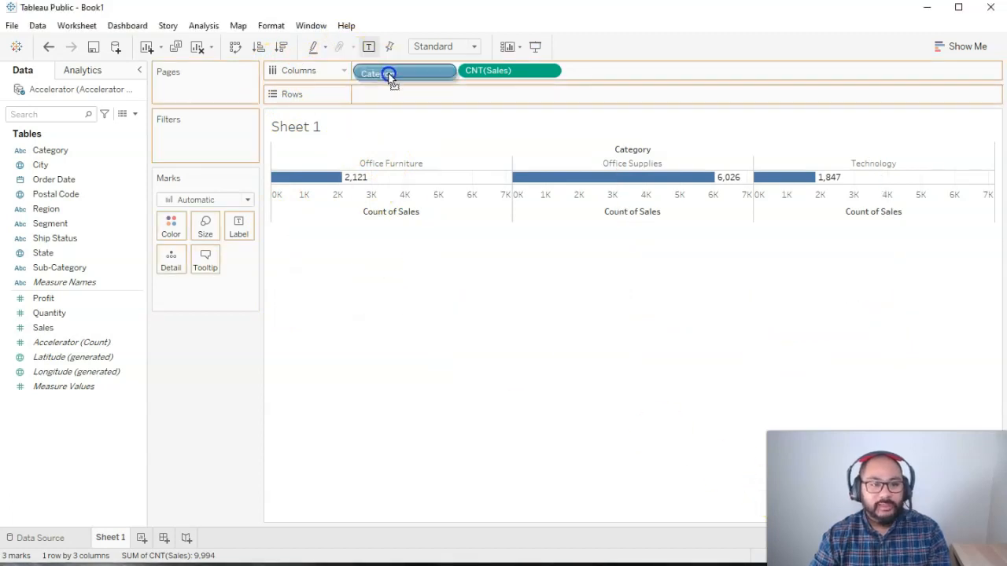
drag(391, 73, 391, 93)
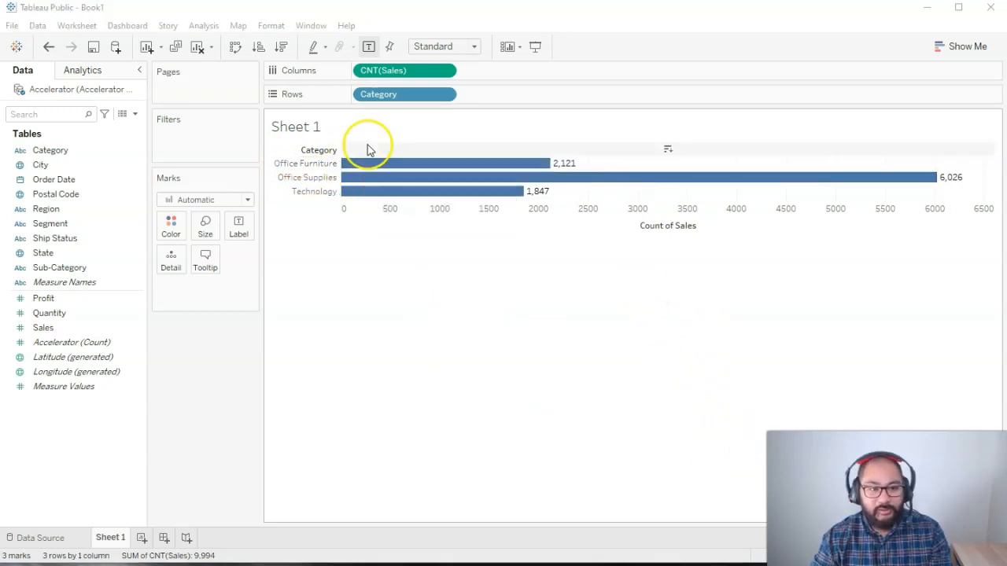
mouse_move(537, 163)
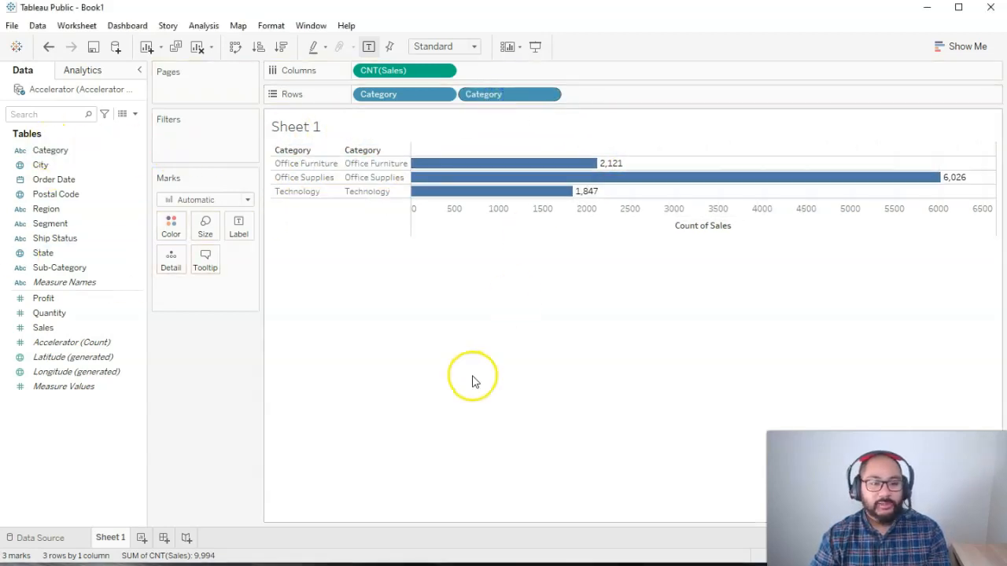
- Add Sub-Category to Rows and move the Category pill onto Columns before CNT(Sales)
click(508, 93)
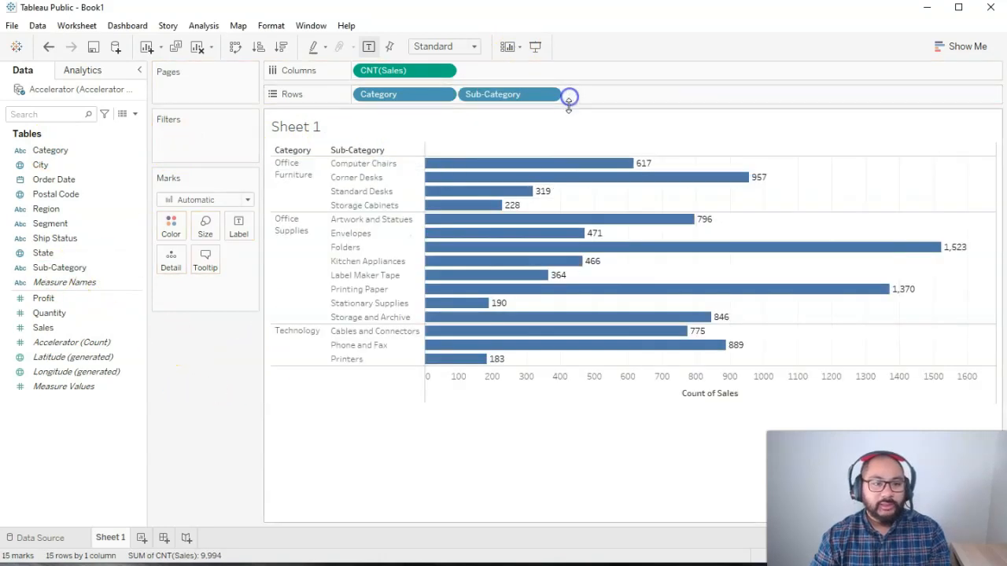
mouse_move(665, 257)
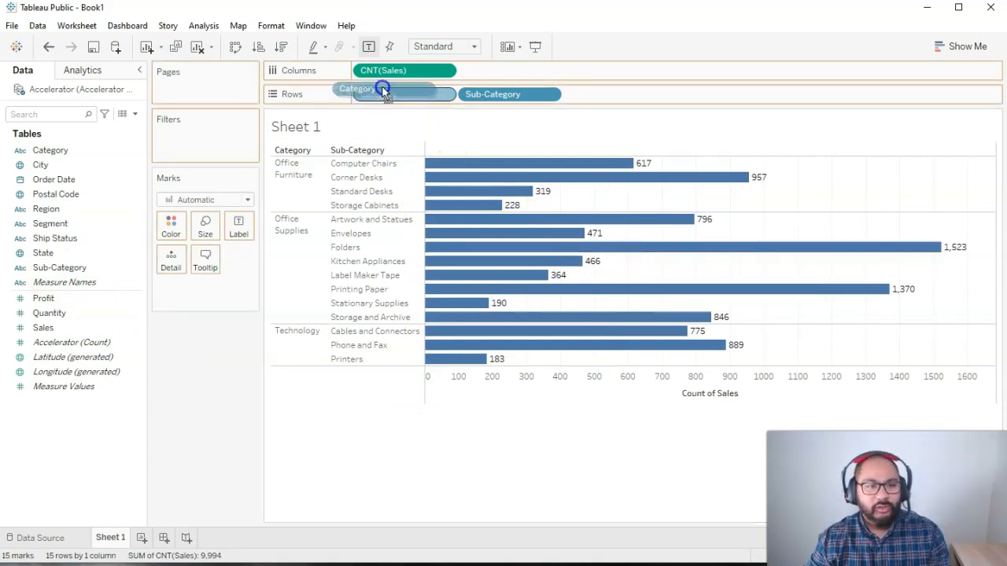
drag(356, 88, 405, 70)
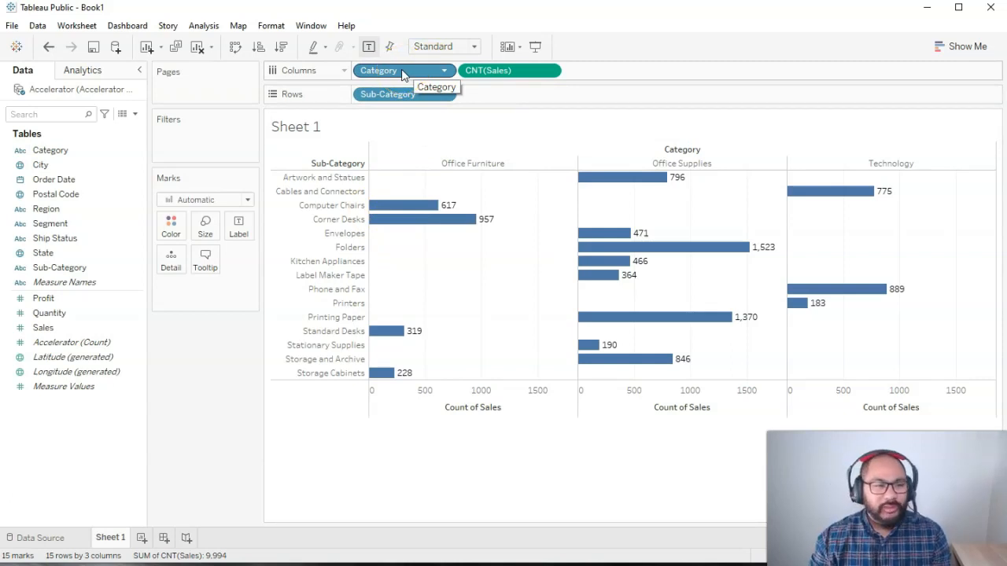
click(386, 70)
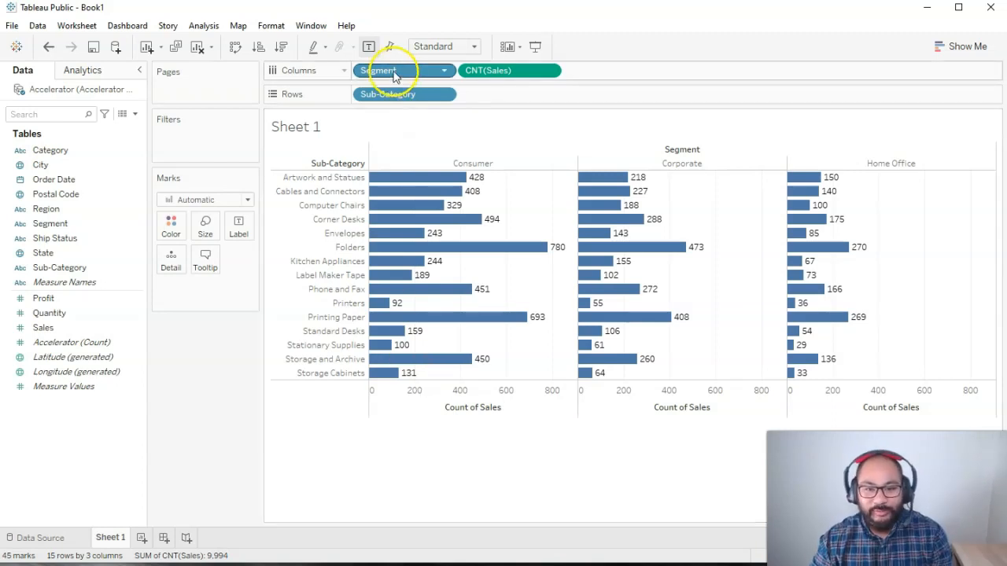
- Replace Sub-Category on Rows with Ship Status, showing Early, Late and On Schedule bars
drag(385, 70, 188, 383)
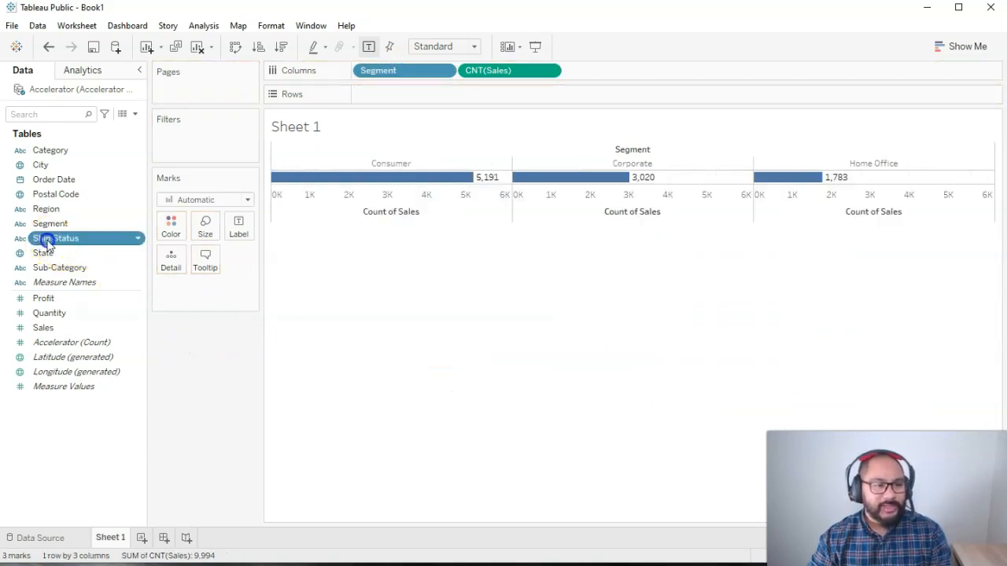
drag(55, 238, 404, 93)
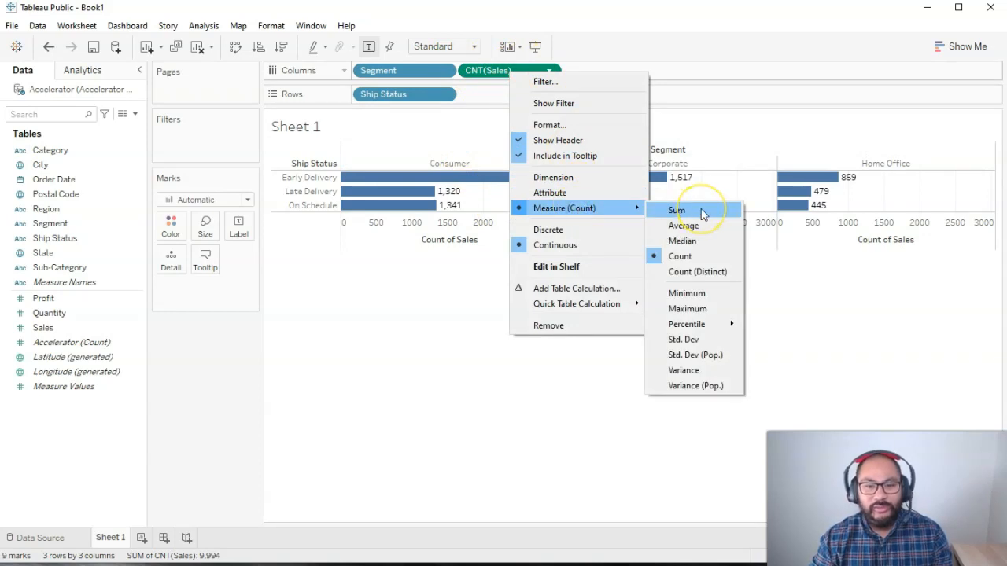
- Change the CNT(Sales) aggregation to Sum, e.g., Consumer Early 578,990
click(677, 209)
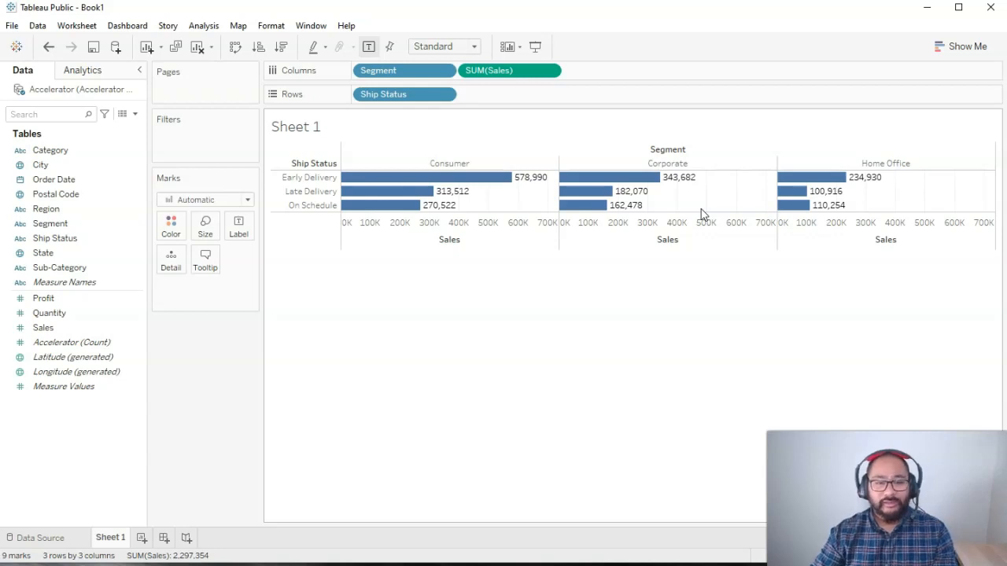
click(71, 357)
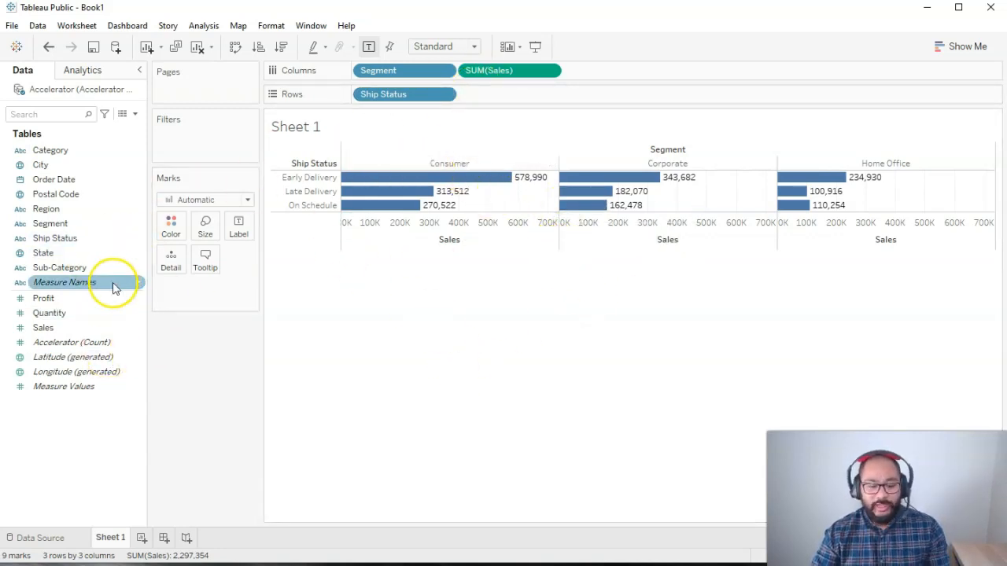
mouse_move(64, 282)
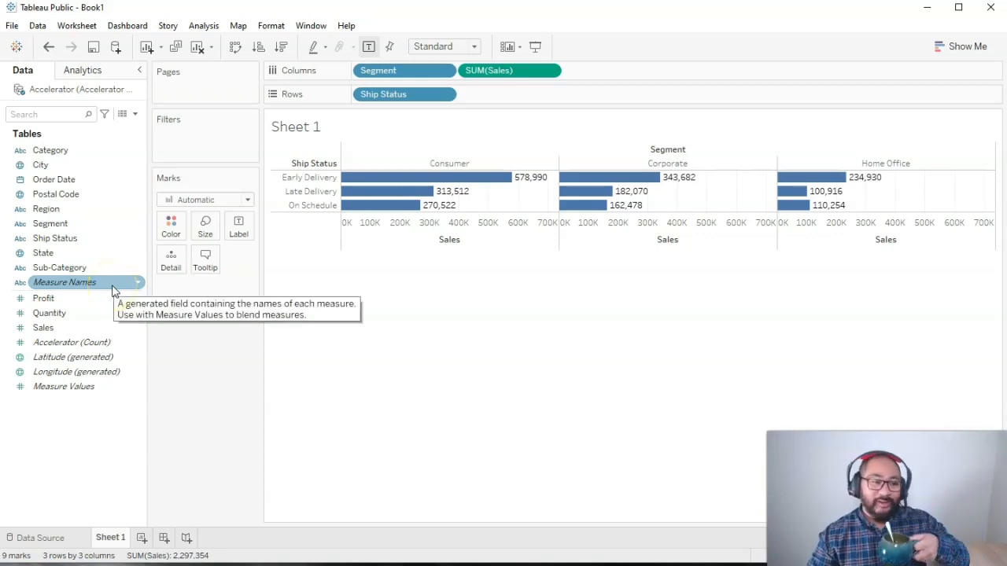
mouse_move(131, 276)
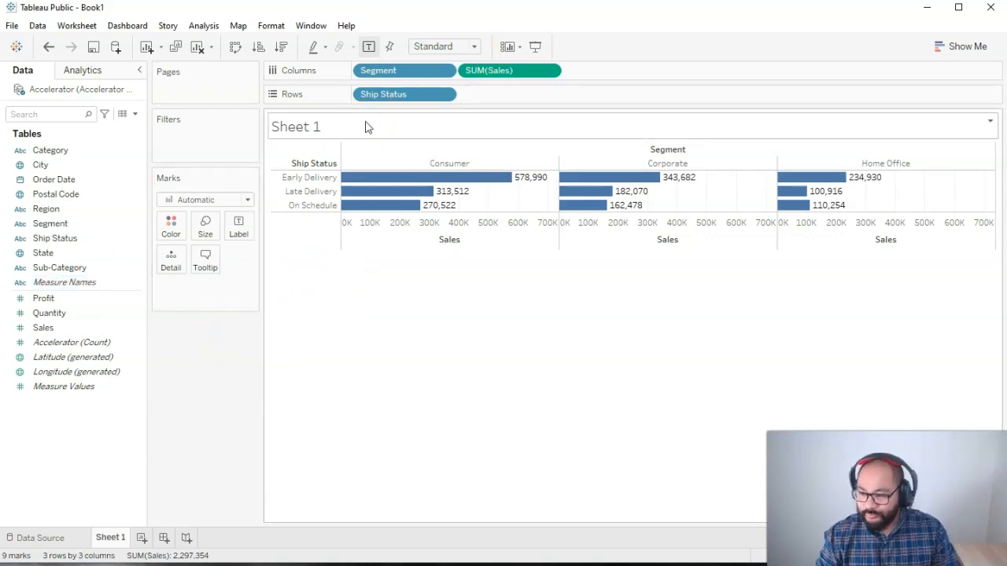
mouse_move(664, 177)
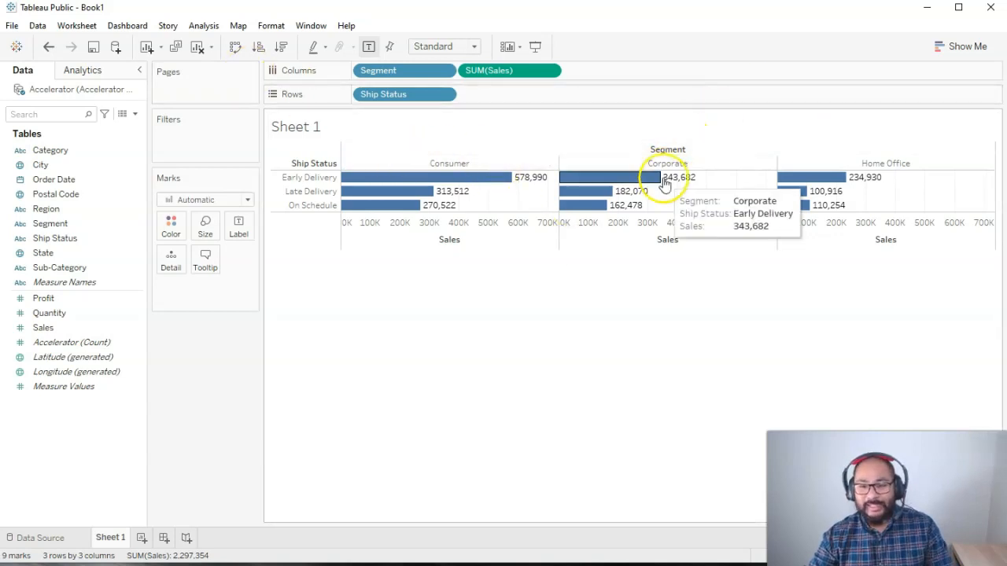
mouse_move(374, 177)
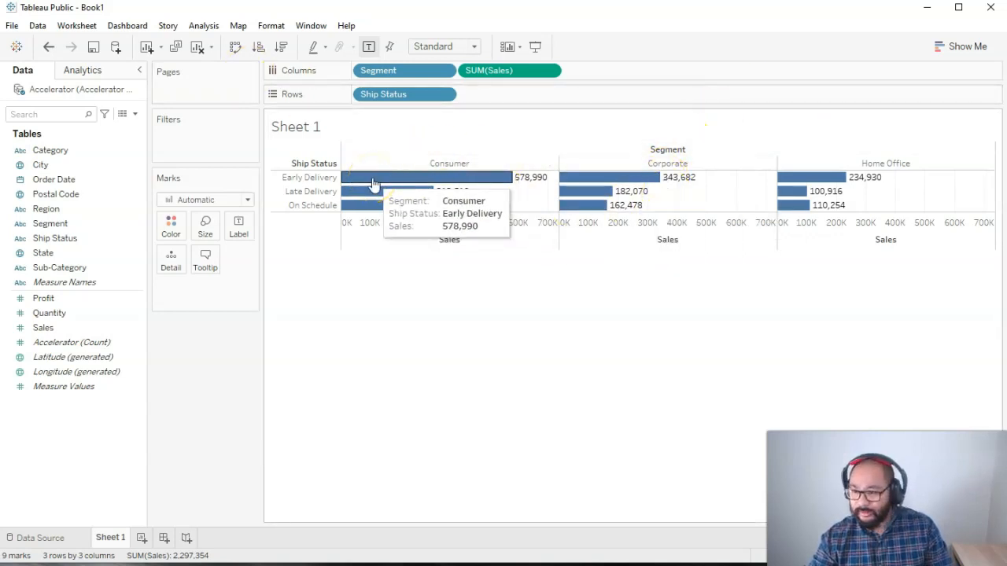
mouse_move(213, 436)
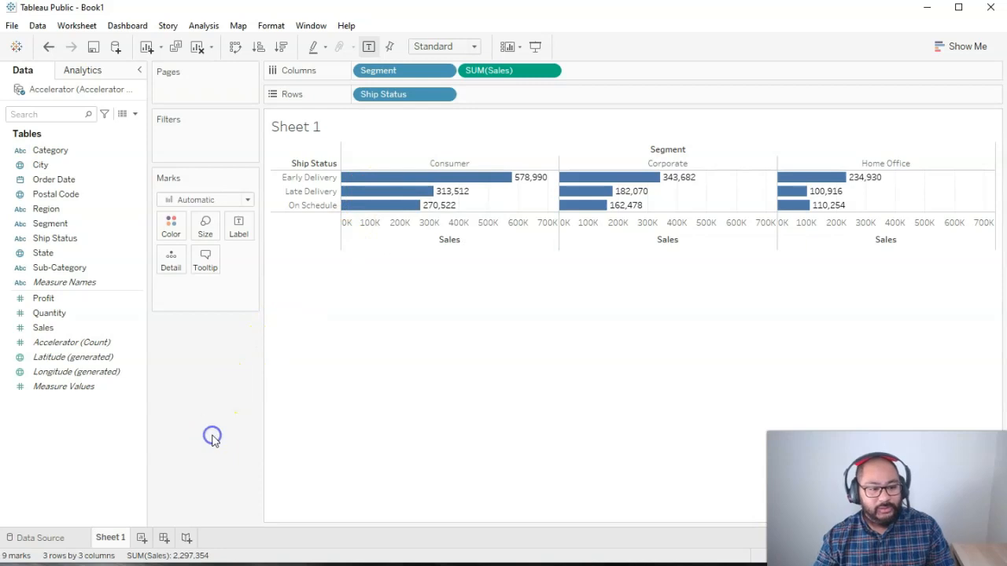
mouse_move(214, 440)
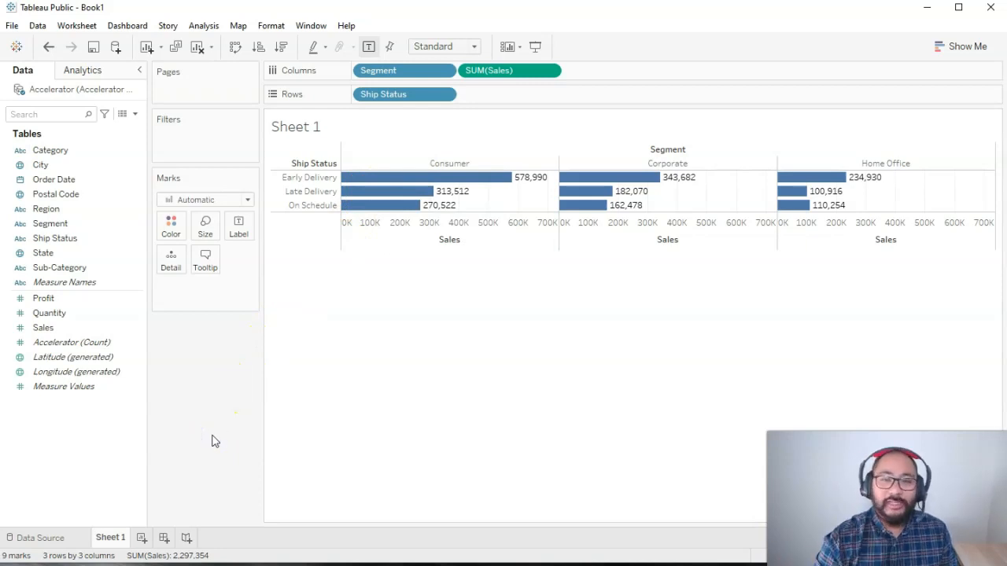